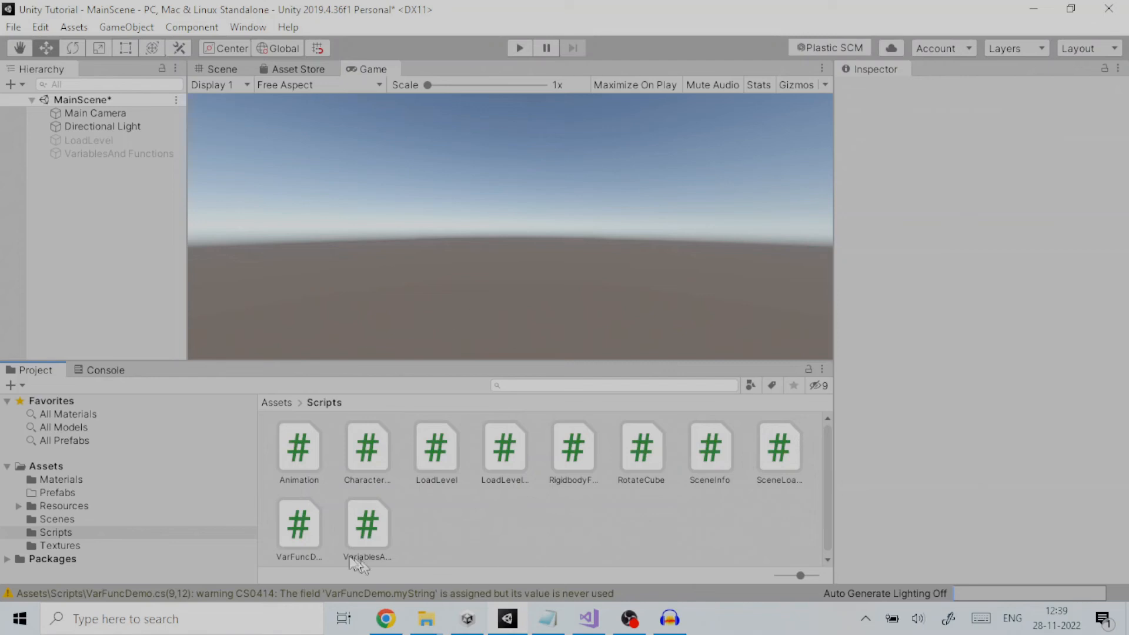
{"action": "mouse_move", "coordinate": [58, 522]}
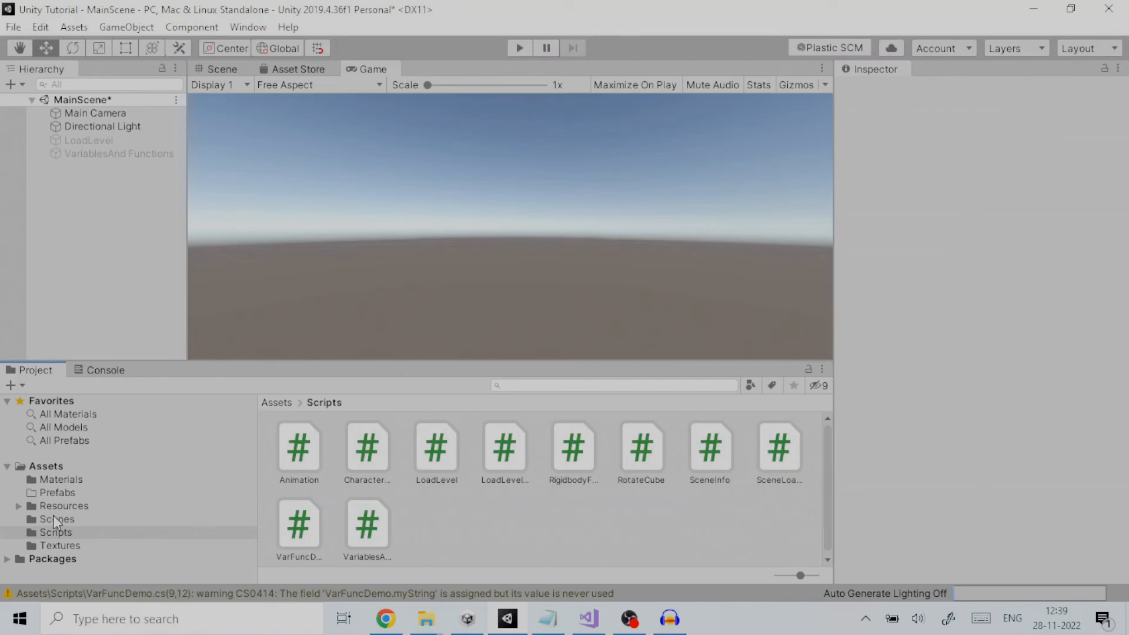
Select the Assets folder to show the Character controller, Character model and Walk assets.
{"action": "left_click", "coordinate": [45, 465]}
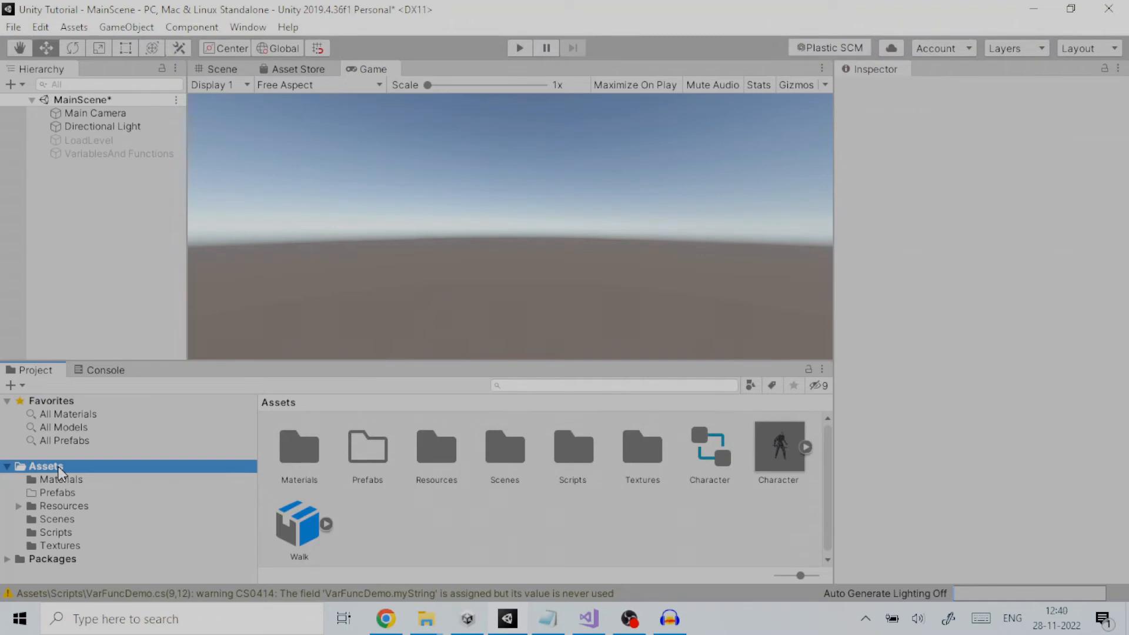
{"action": "mouse_move", "coordinate": [62, 474]}
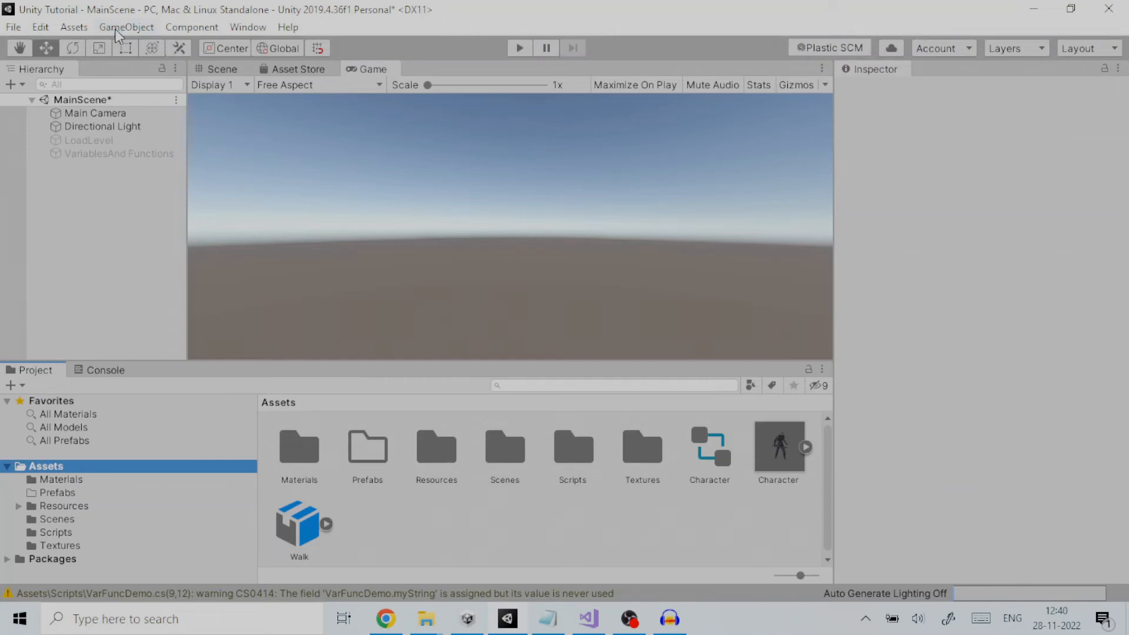
Create a Sphere from the GameObject 3D Object menu.
{"action": "left_click", "coordinate": [126, 27]}
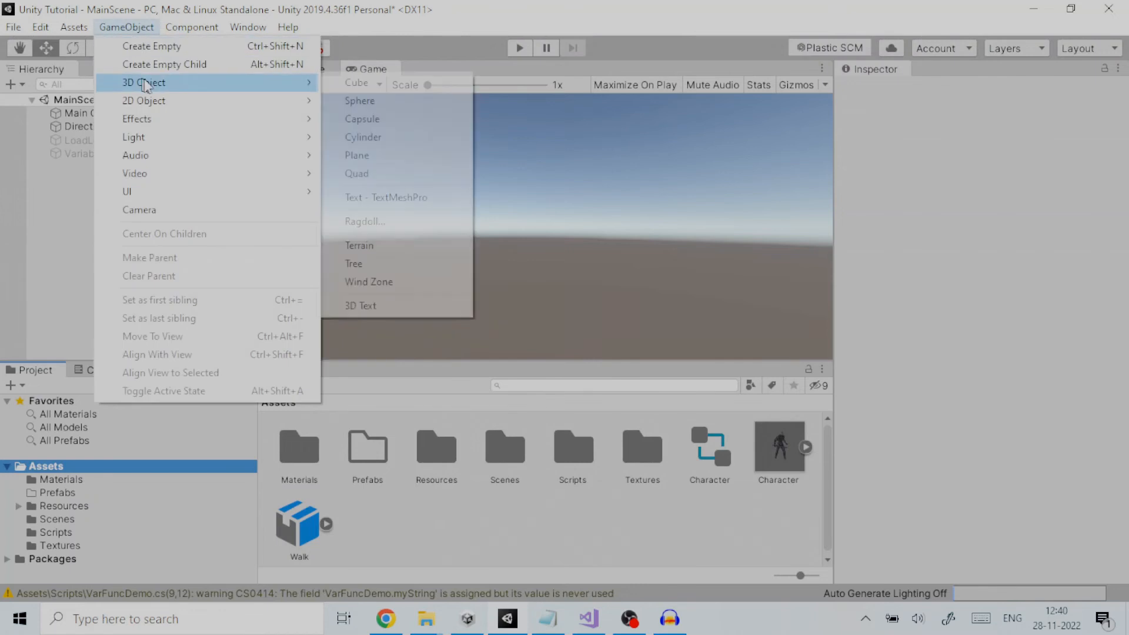
{"action": "mouse_move", "coordinate": [360, 101]}
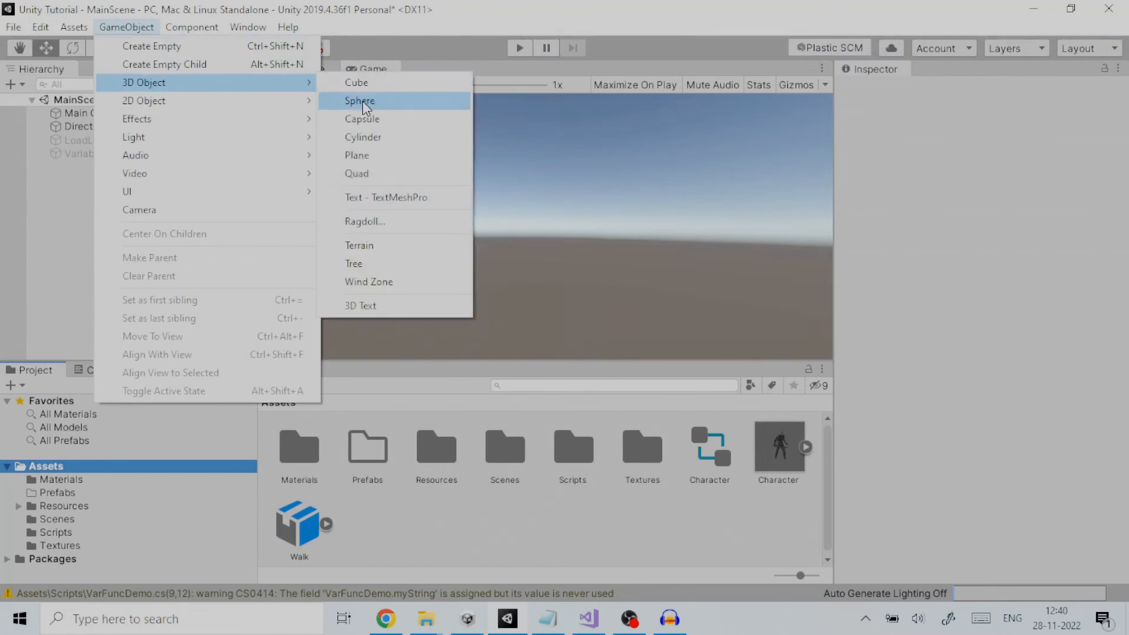
{"action": "left_click", "coordinate": [359, 101]}
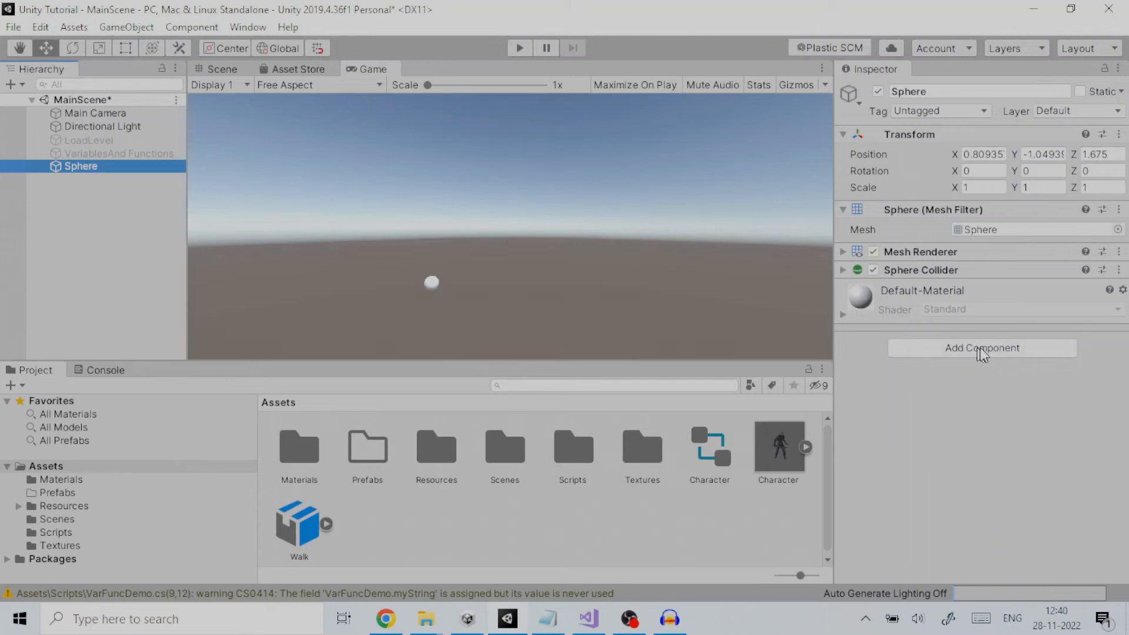
Search 'rig' in Add Component and attach a Rigidbody to the Sphere.
{"action": "type", "text": "rig"}
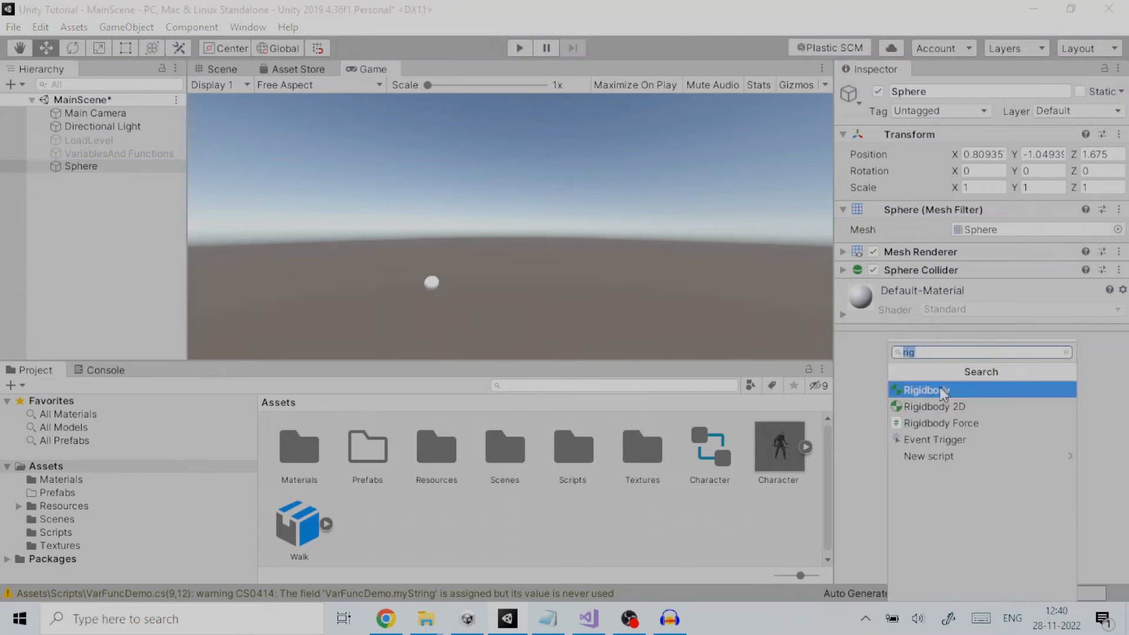
{"action": "left_click", "coordinate": [922, 389]}
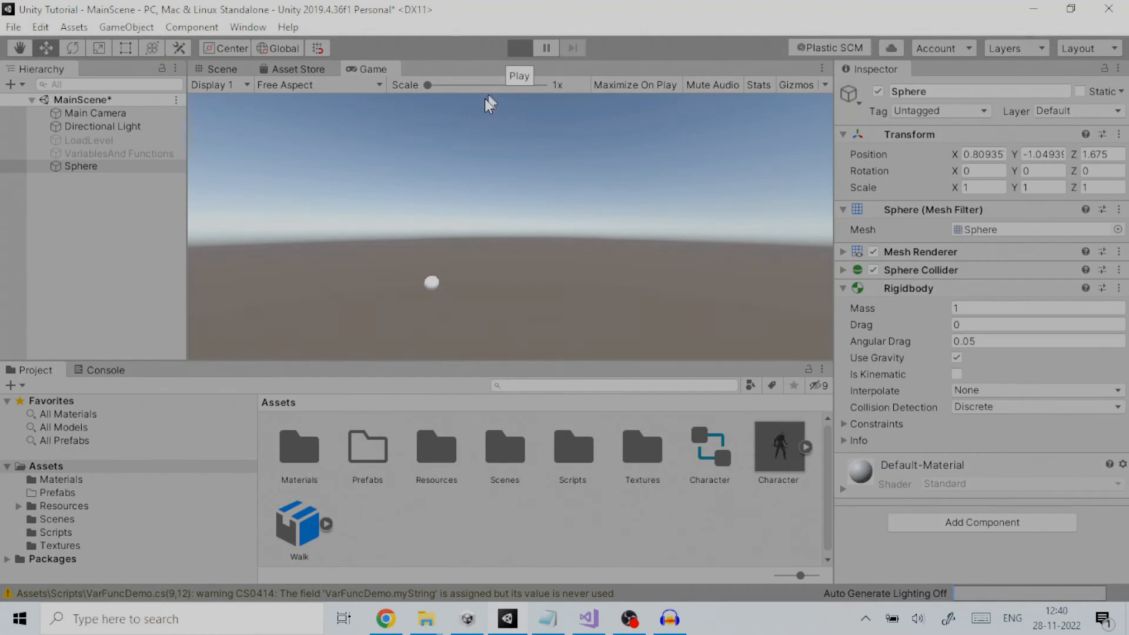
{"action": "mouse_move", "coordinate": [426, 292]}
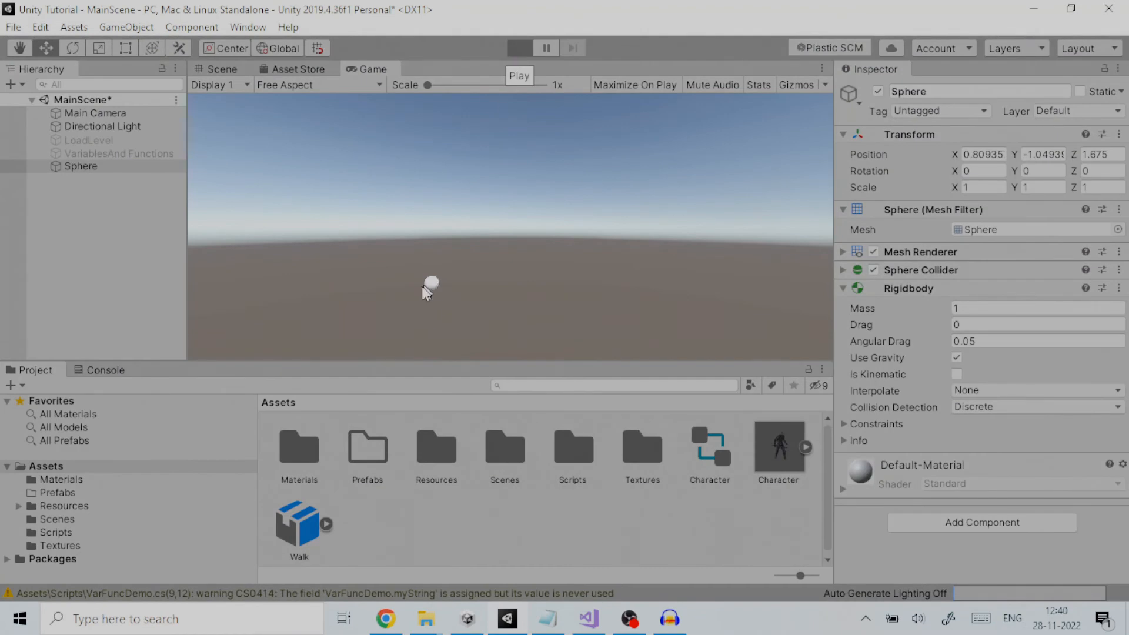
Play and stop the scene, toggle Use Gravity, and reopen Add Component.
{"action": "left_click", "coordinate": [519, 47]}
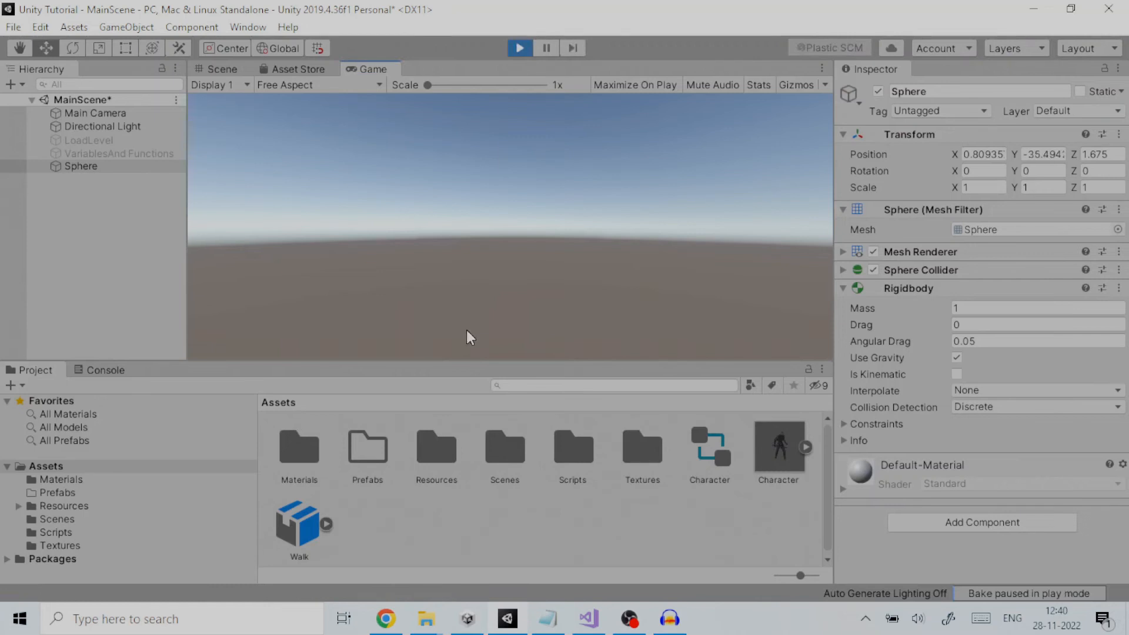
{"action": "left_click", "coordinate": [546, 48]}
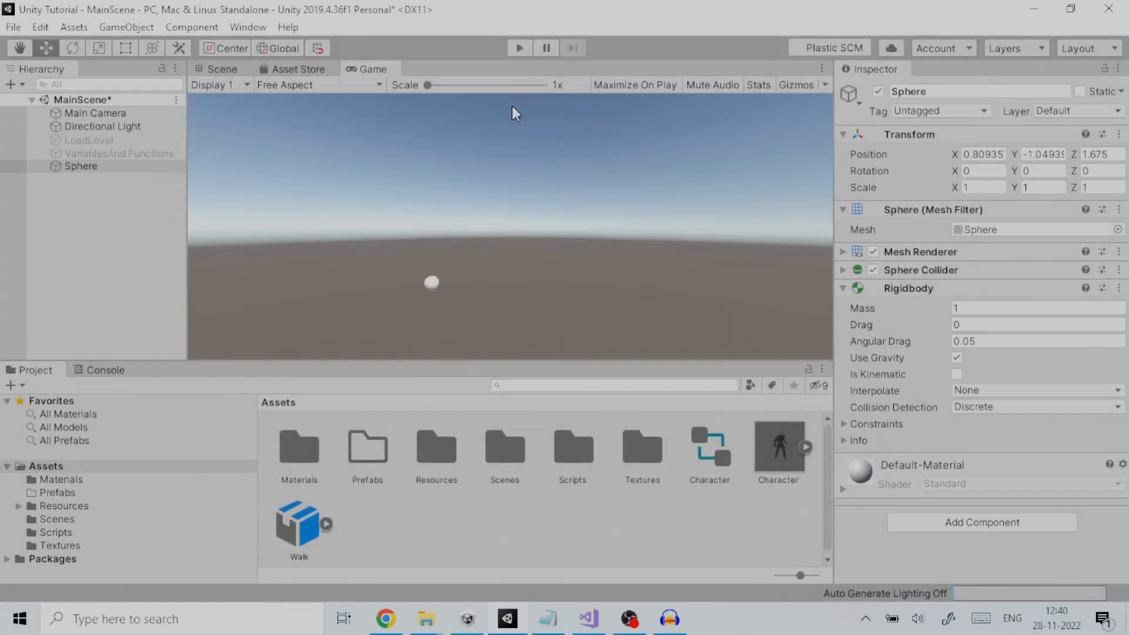
{"action": "mouse_move", "coordinate": [880, 341]}
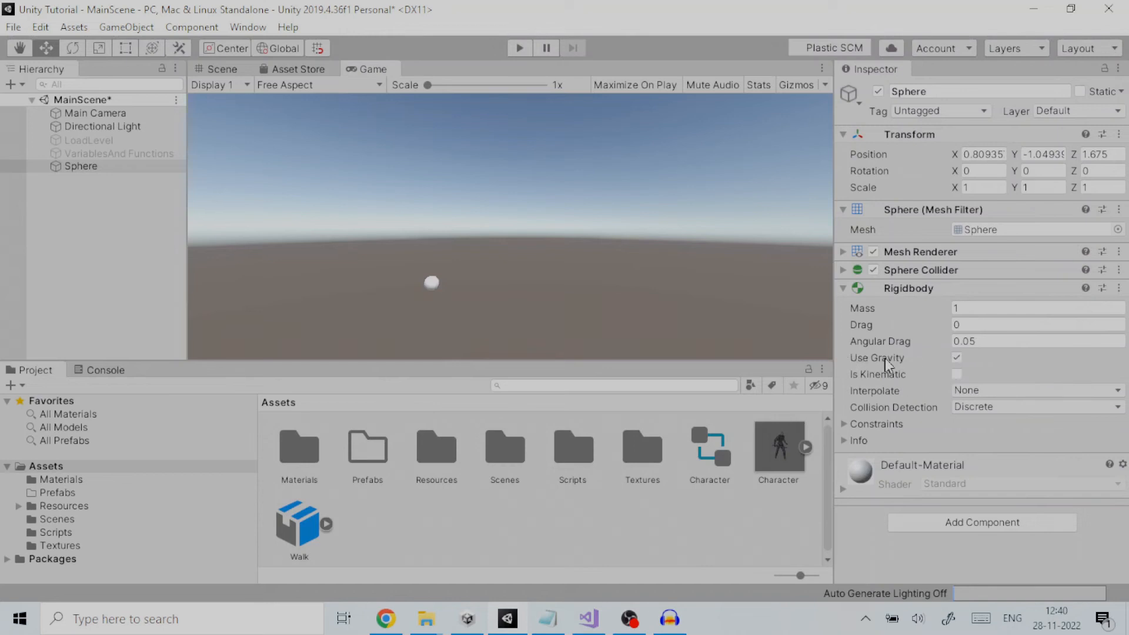
{"action": "left_click", "coordinate": [957, 357]}
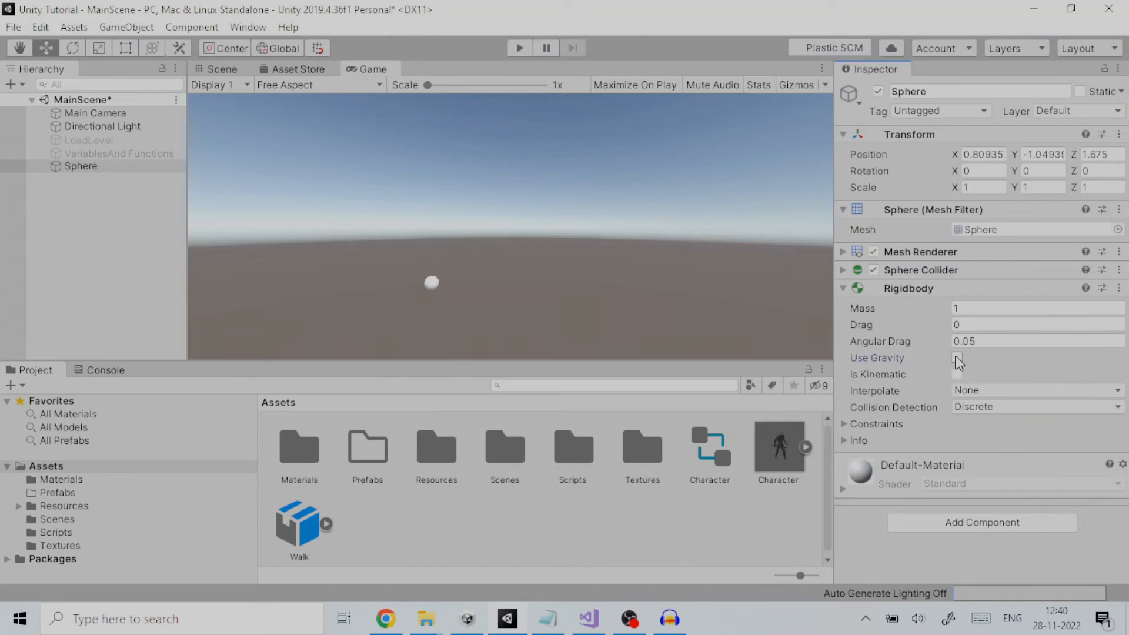
{"action": "left_click", "coordinate": [958, 358]}
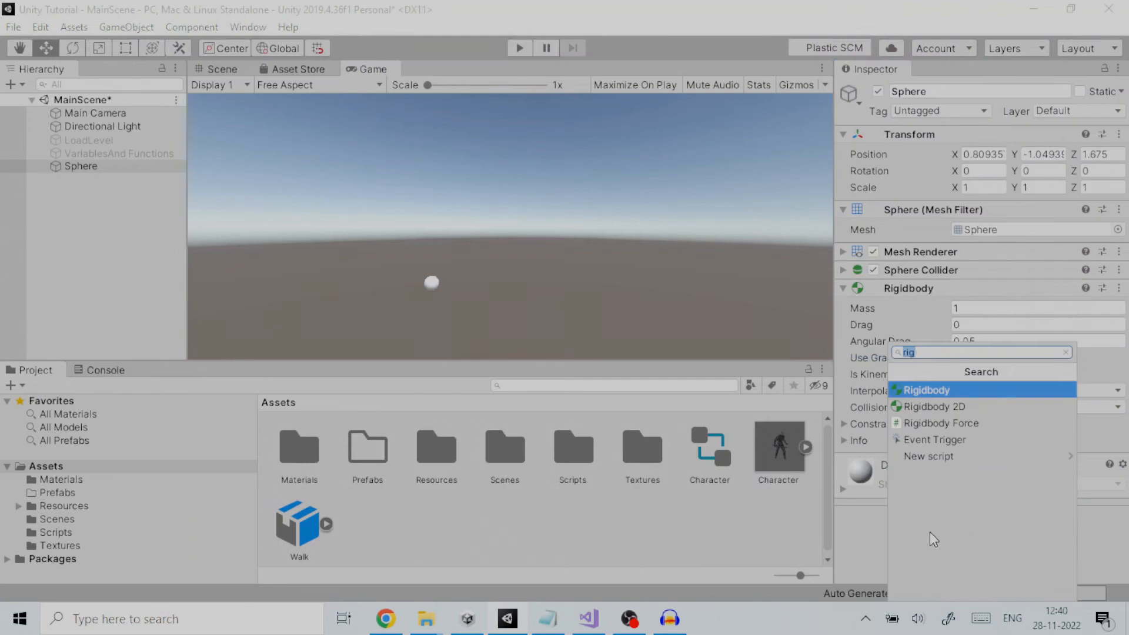
Search 'new', then 'rigi', and attach the Rigidbody Force script to the Sphere.
{"action": "type", "text": "new"}
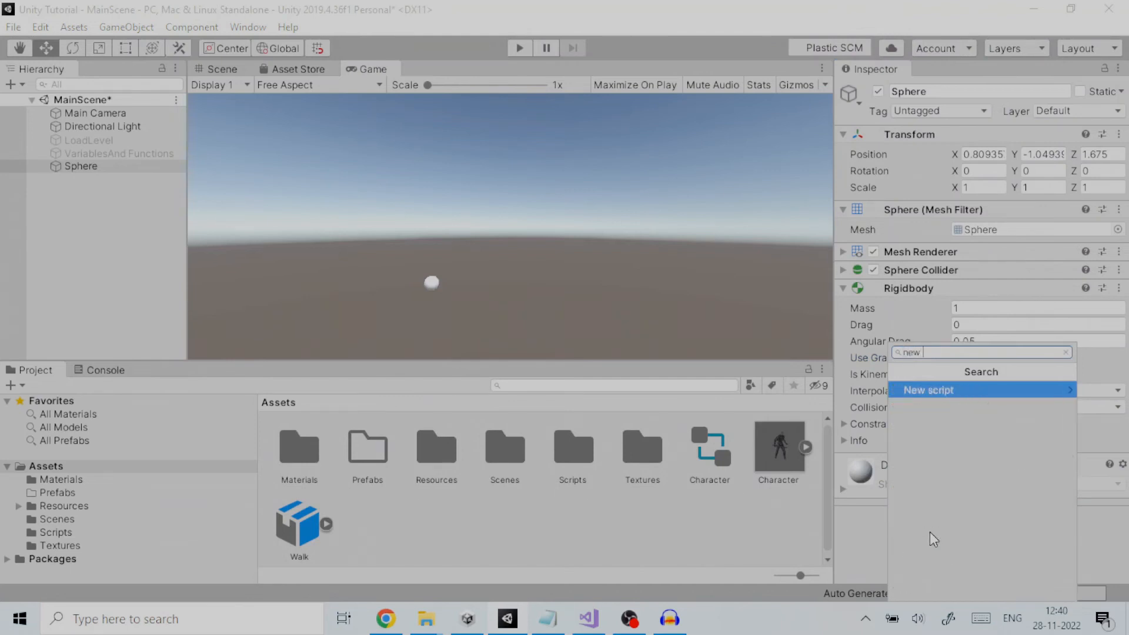
{"action": "mouse_move", "coordinate": [923, 397]}
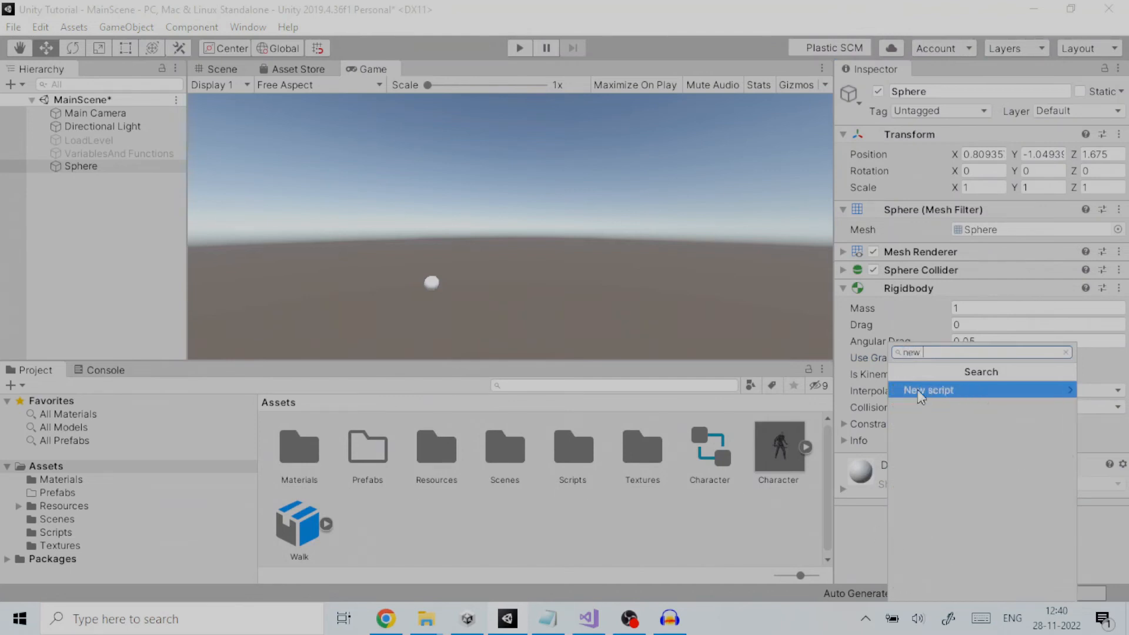
{"action": "left_click", "coordinate": [929, 389]}
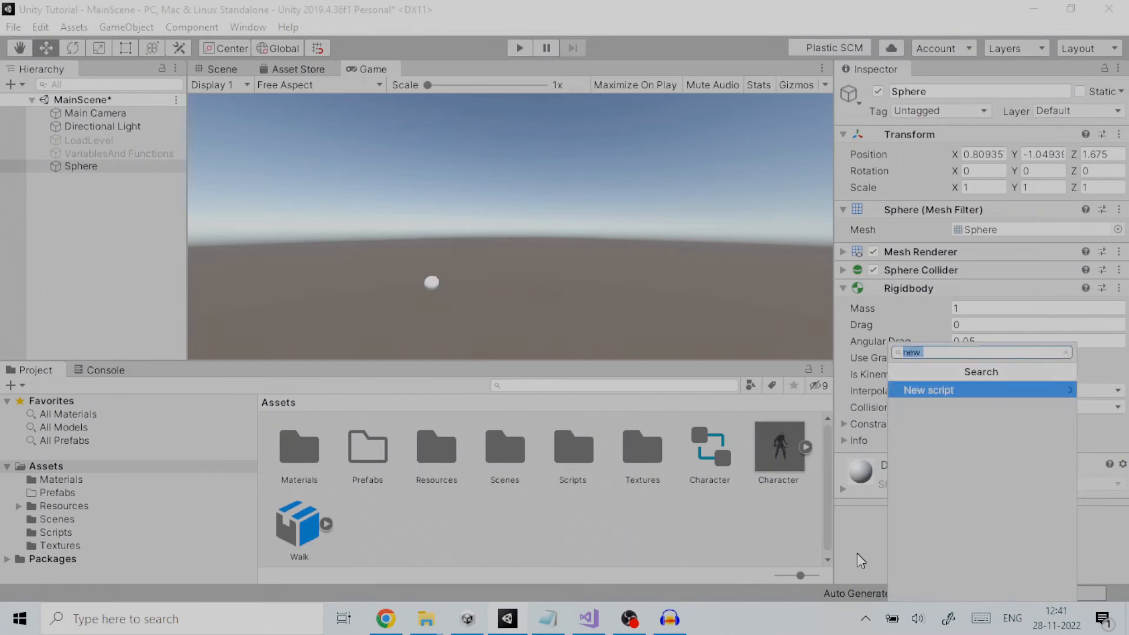
{"action": "mouse_move", "coordinate": [958, 520]}
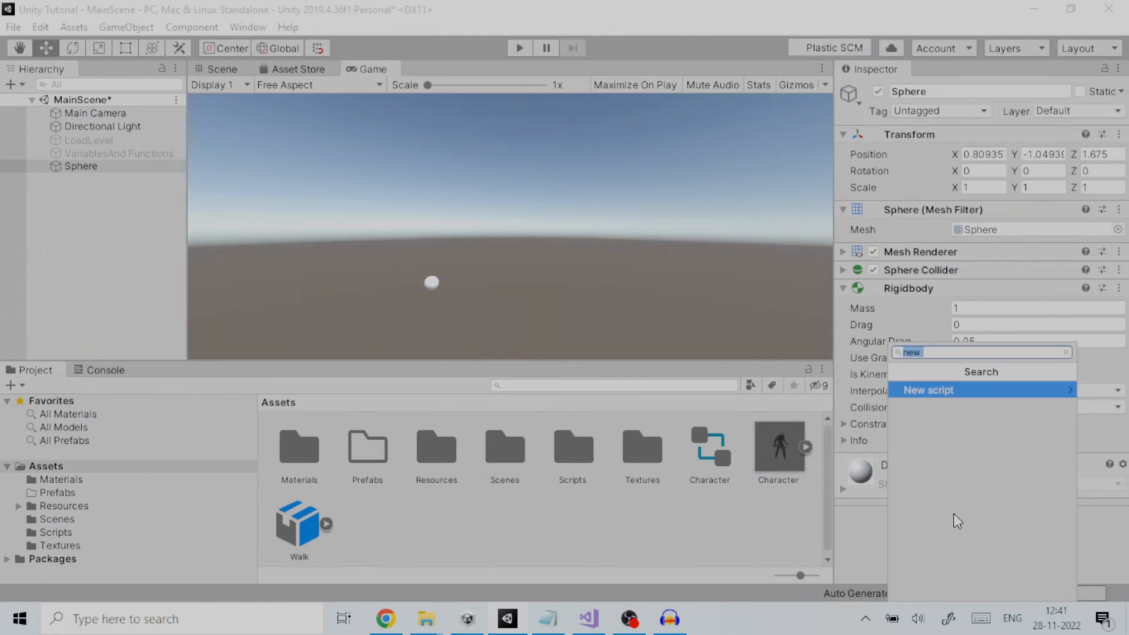
{"action": "type", "text": "rigi"}
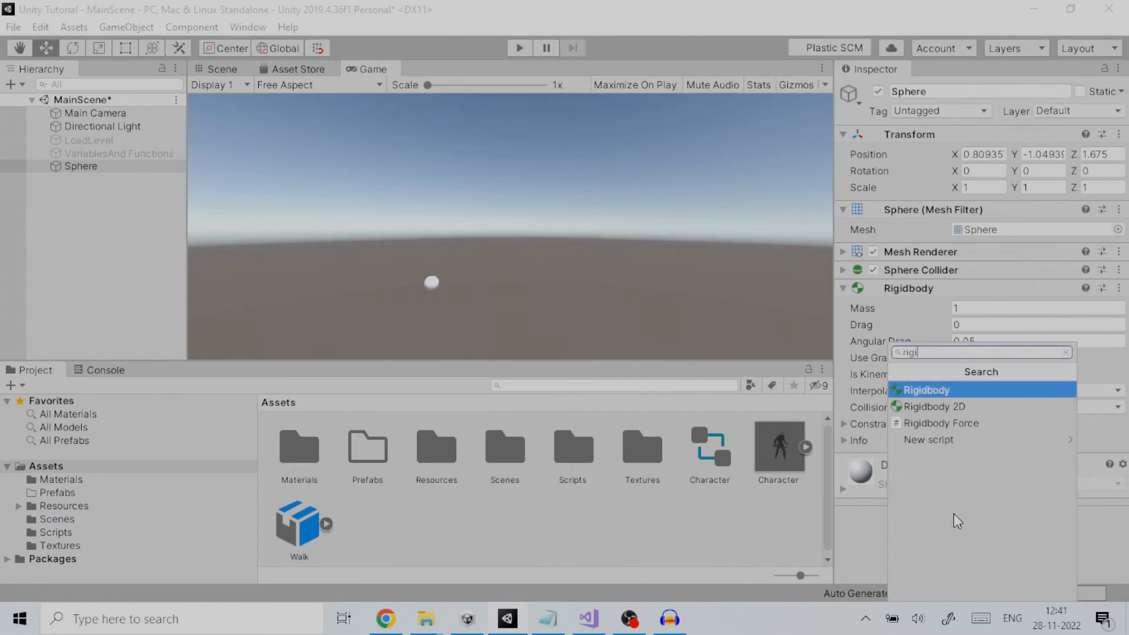
{"action": "mouse_move", "coordinate": [946, 423]}
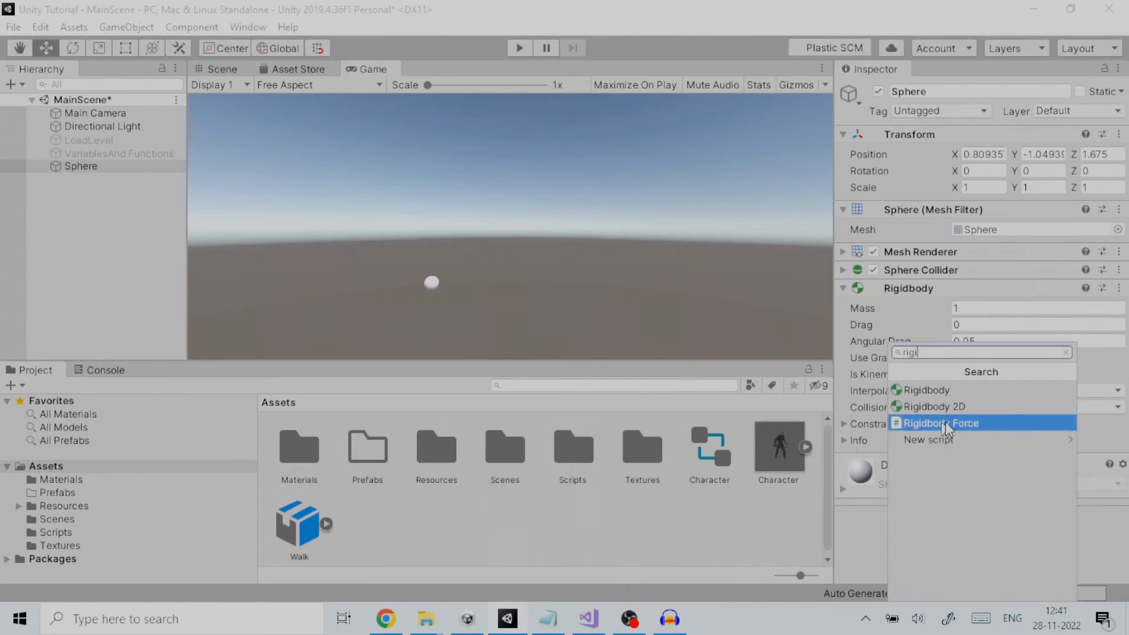
{"action": "left_click", "coordinate": [941, 424]}
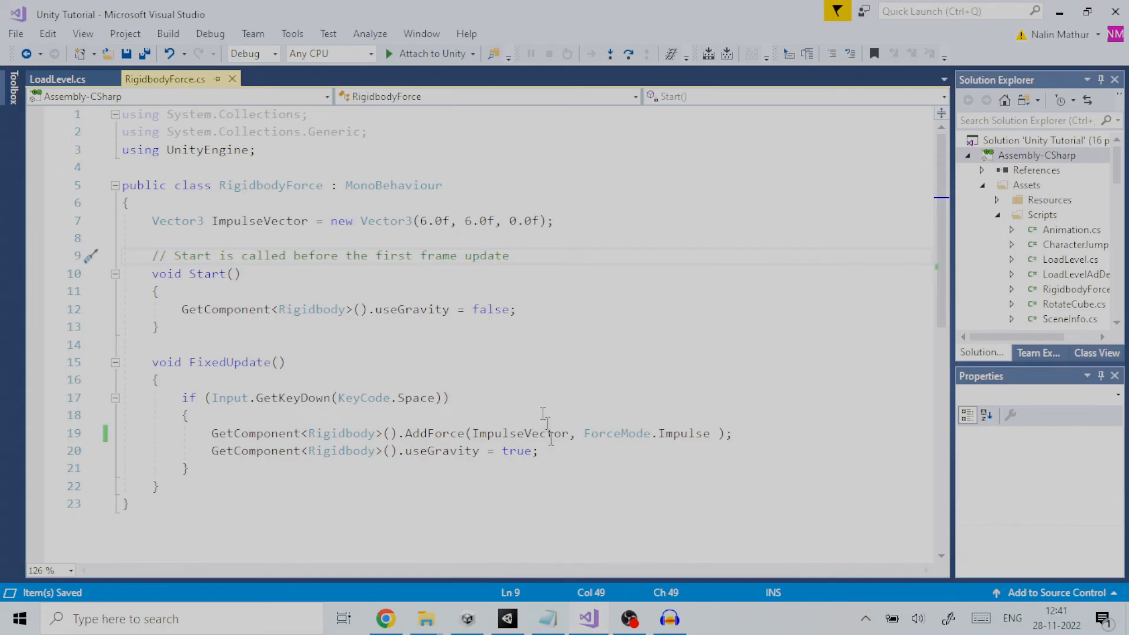
{"action": "mouse_move", "coordinate": [346, 378]}
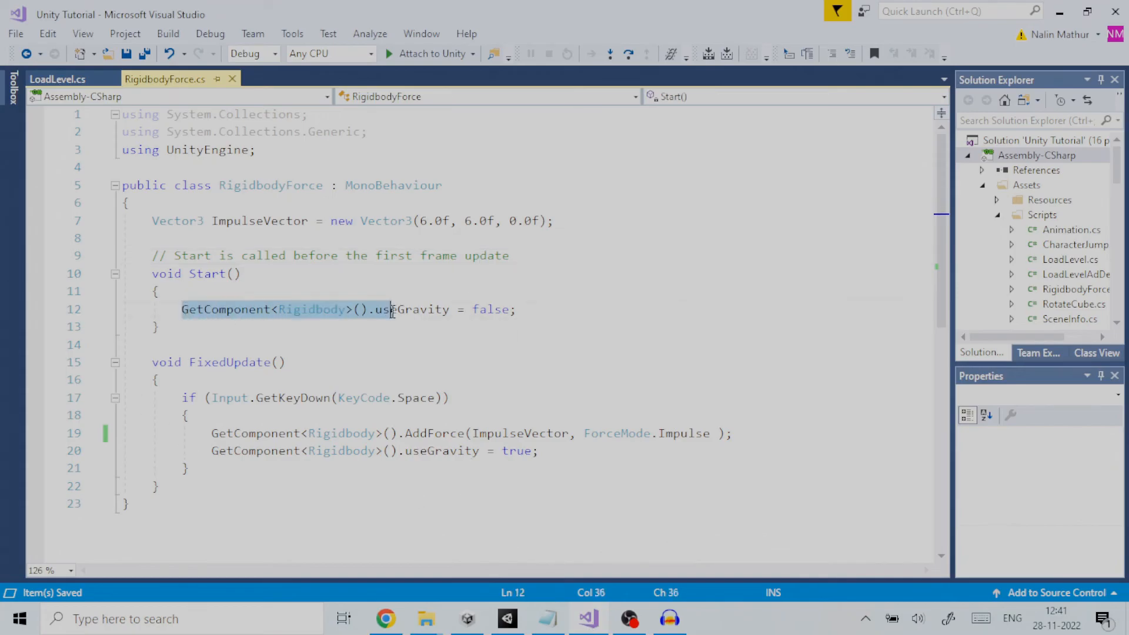
{"action": "left_click", "coordinate": [502, 310]}
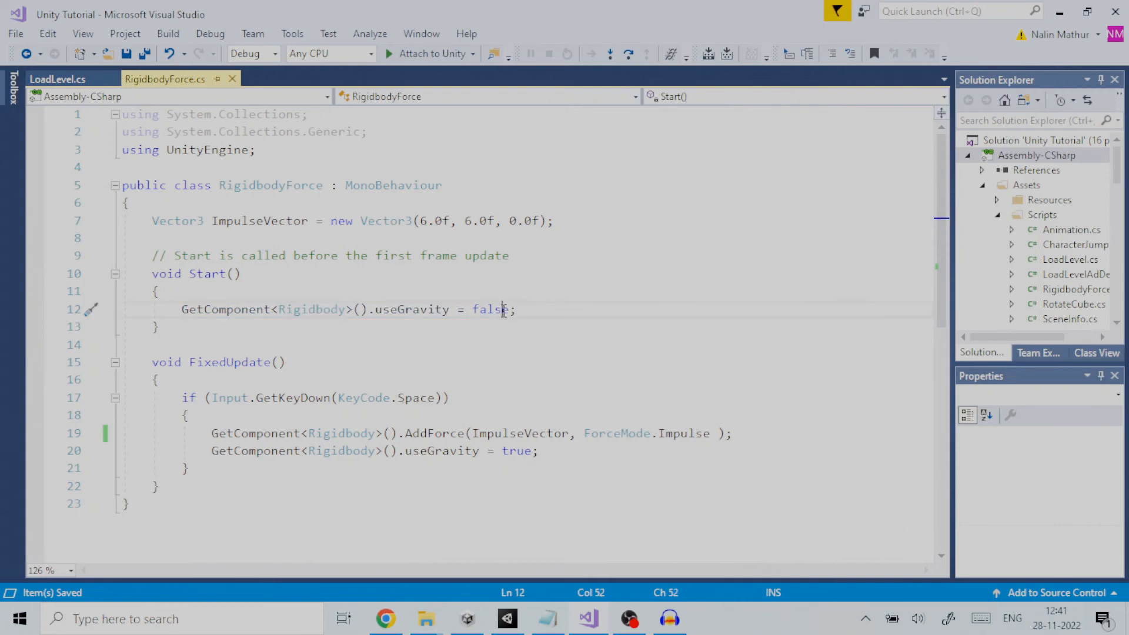
{"action": "mouse_move", "coordinate": [208, 270]}
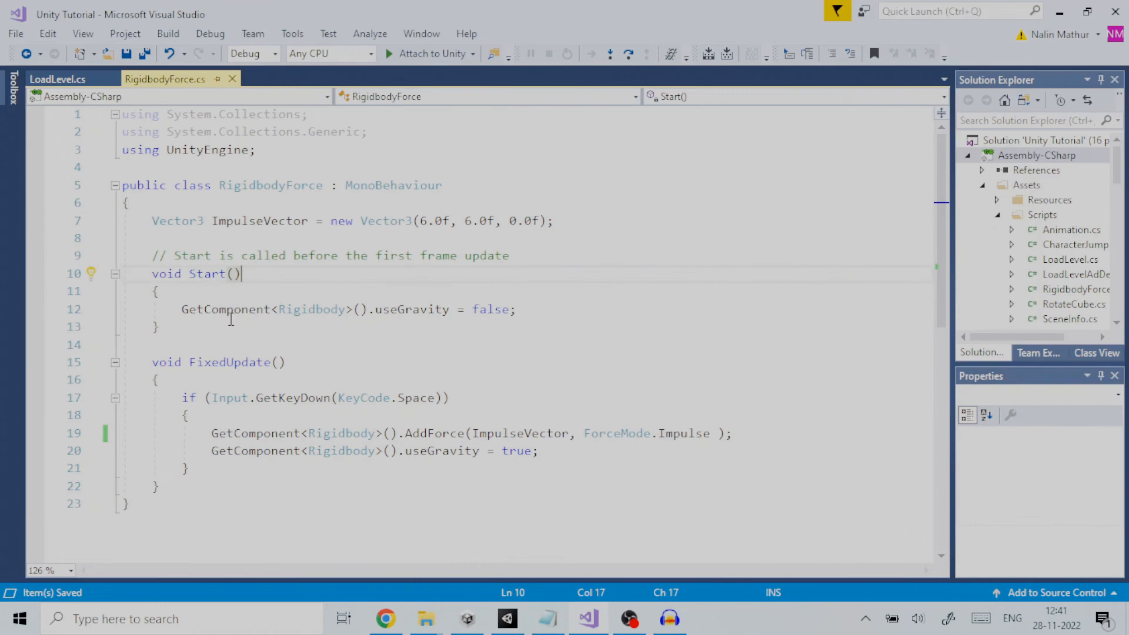
{"action": "left_click_drag", "start_coordinate": [182, 308], "coordinate": [162, 327]}
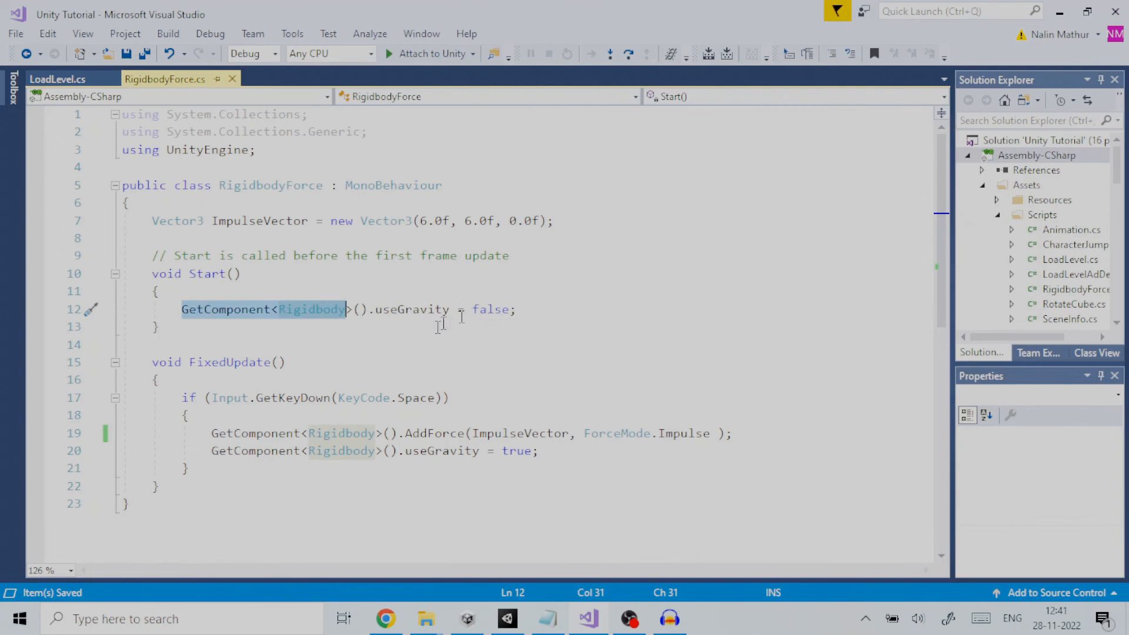
{"action": "left_click", "coordinate": [184, 397]}
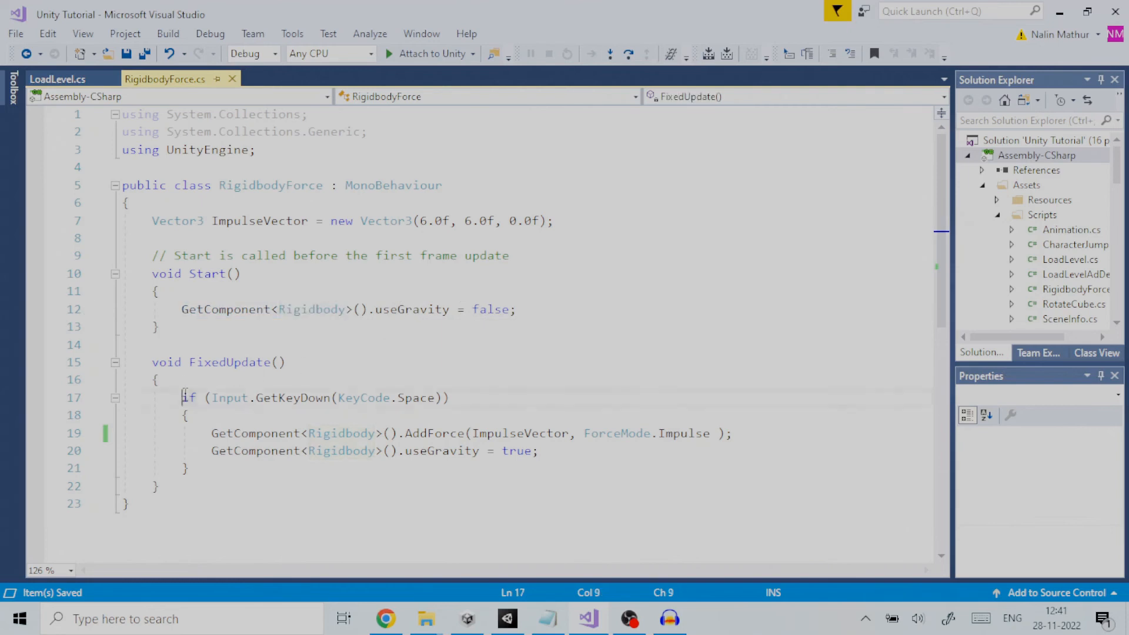
{"action": "left_click_drag", "start_coordinate": [184, 397], "coordinate": [450, 398]}
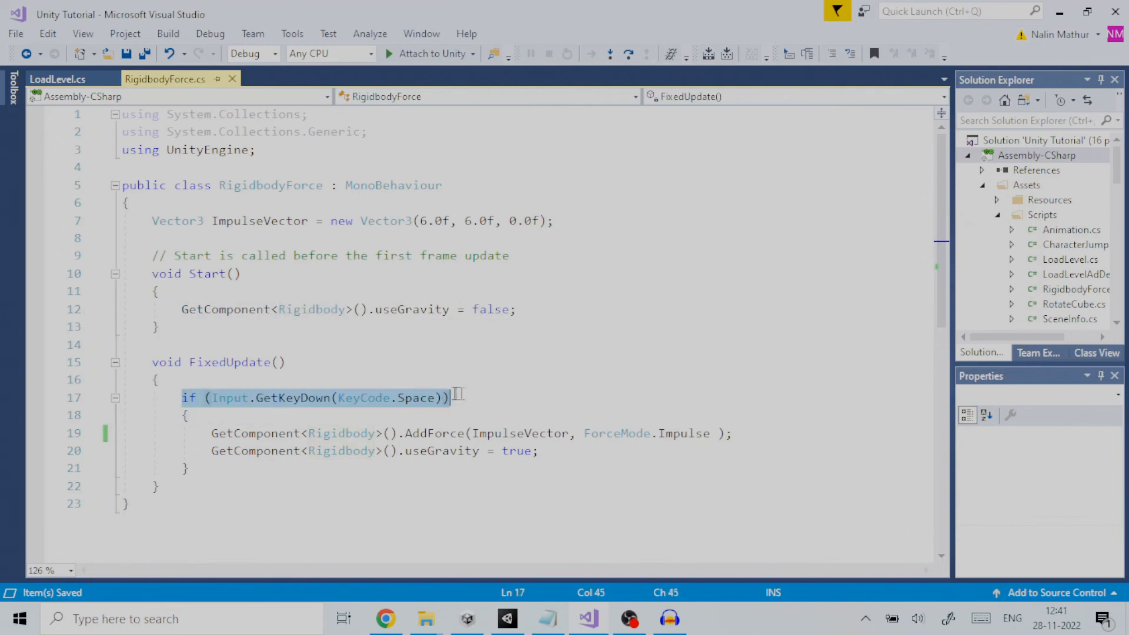
{"action": "mouse_move", "coordinate": [432, 432]}
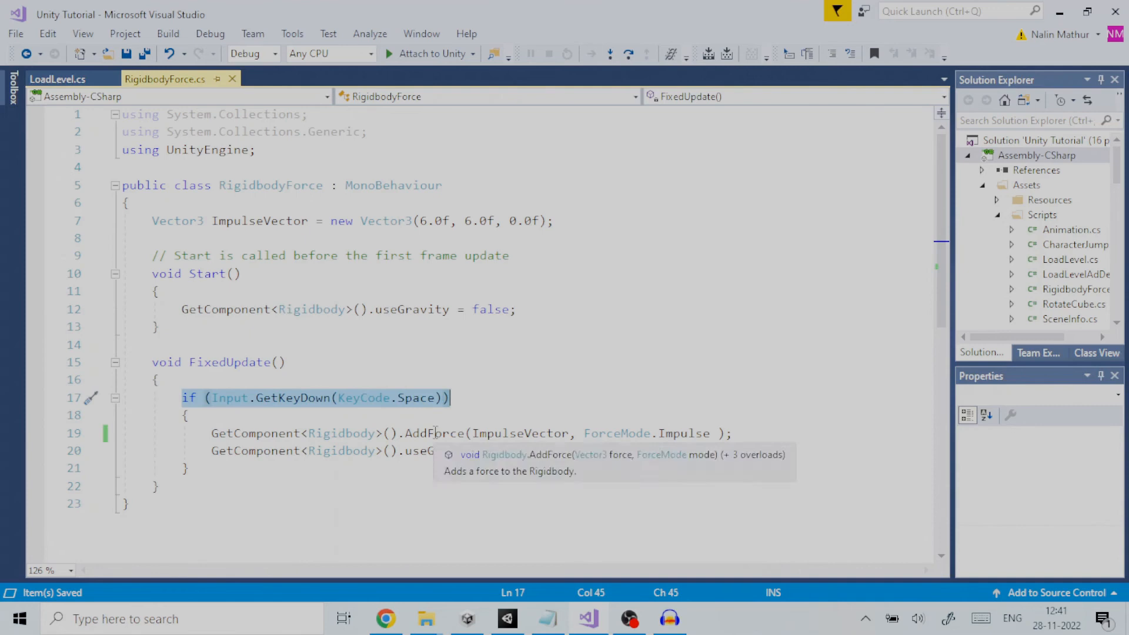
{"action": "double_click", "coordinate": [434, 433]}
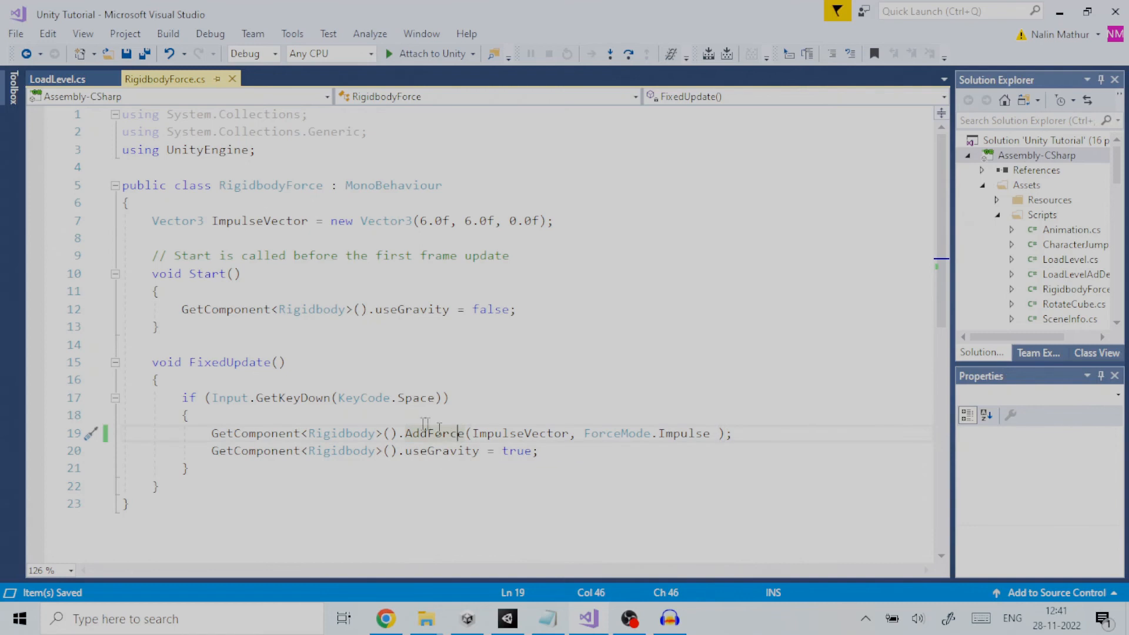
{"action": "double_click", "coordinate": [231, 362]}
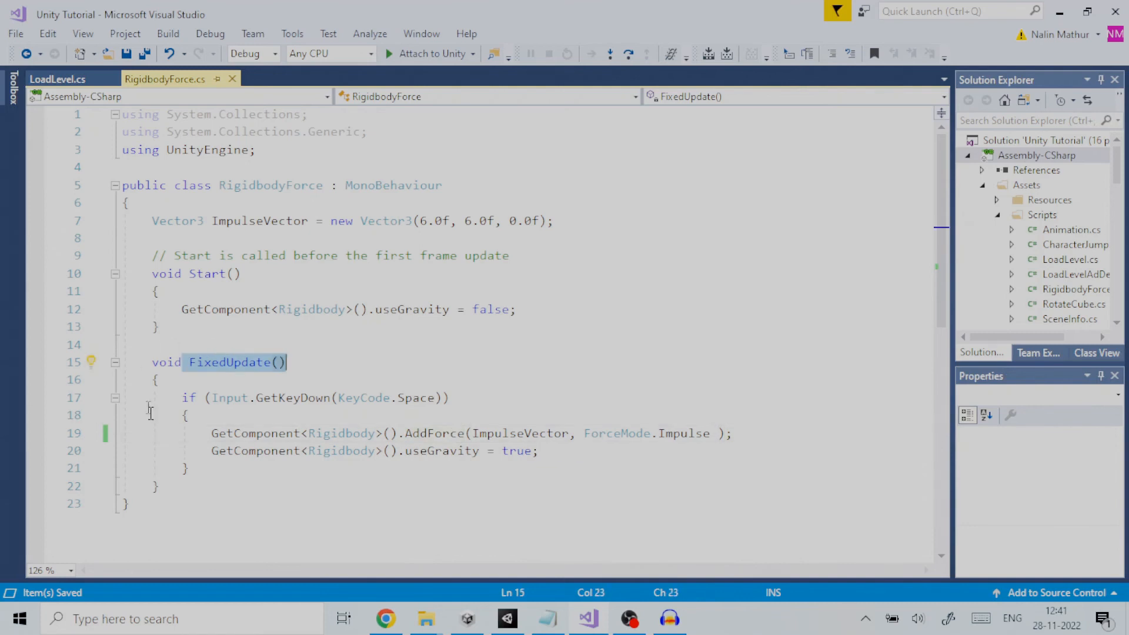
{"action": "mouse_move", "coordinate": [281, 476]}
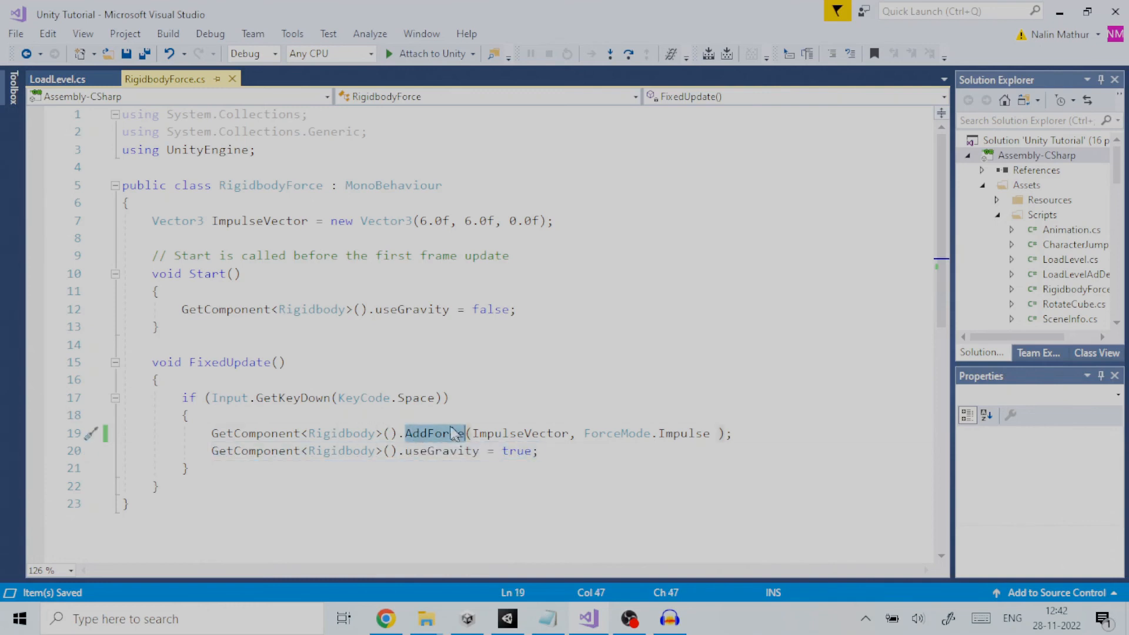
{"action": "mouse_move", "coordinate": [432, 433]}
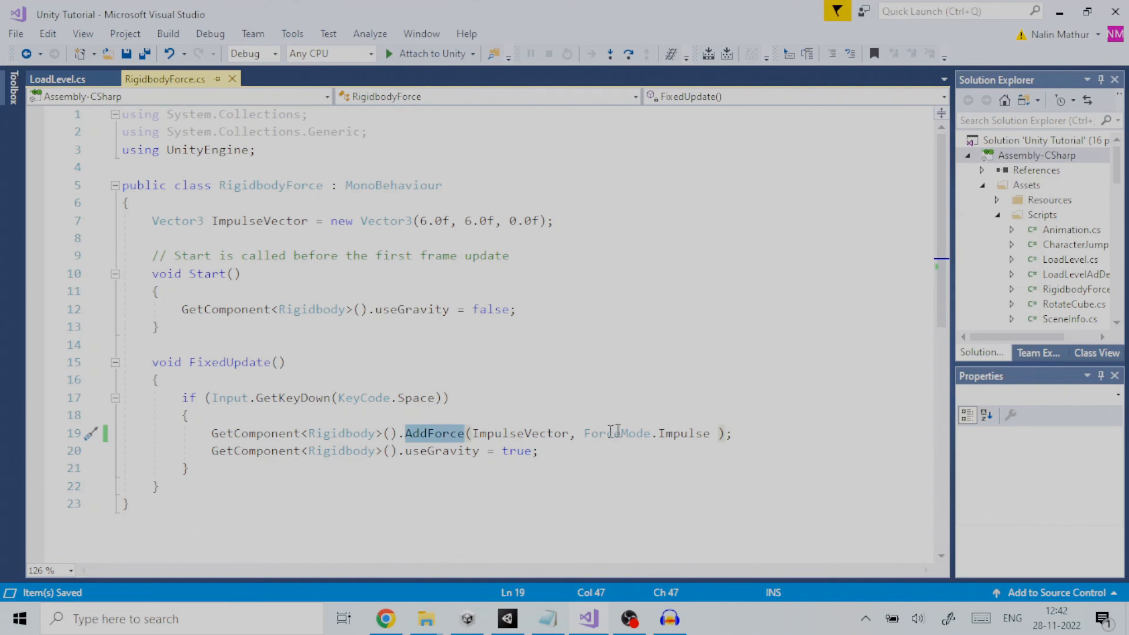
{"action": "mouse_move", "coordinate": [519, 433]}
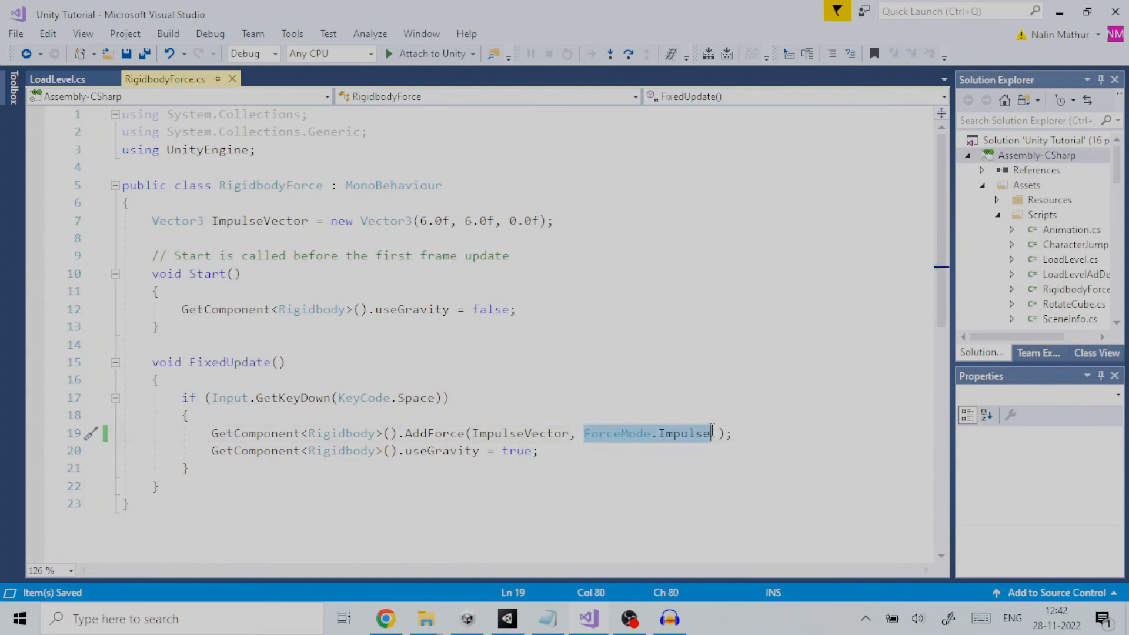
{"action": "mouse_move", "coordinate": [617, 433]}
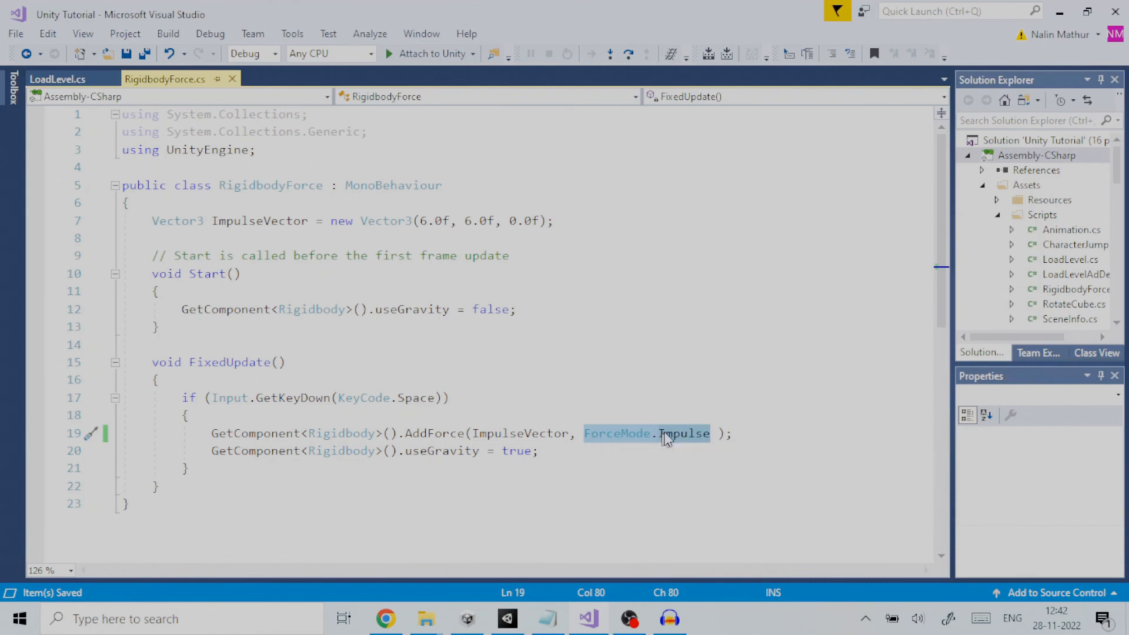
{"action": "left_click", "coordinate": [685, 433]}
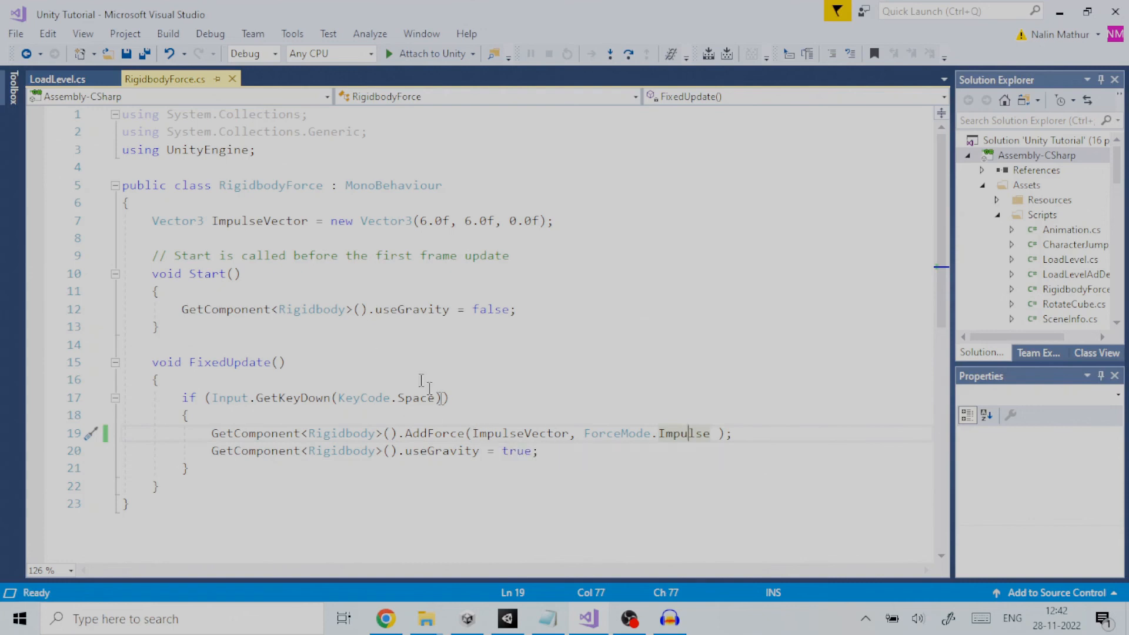
{"action": "double_click", "coordinate": [251, 221]}
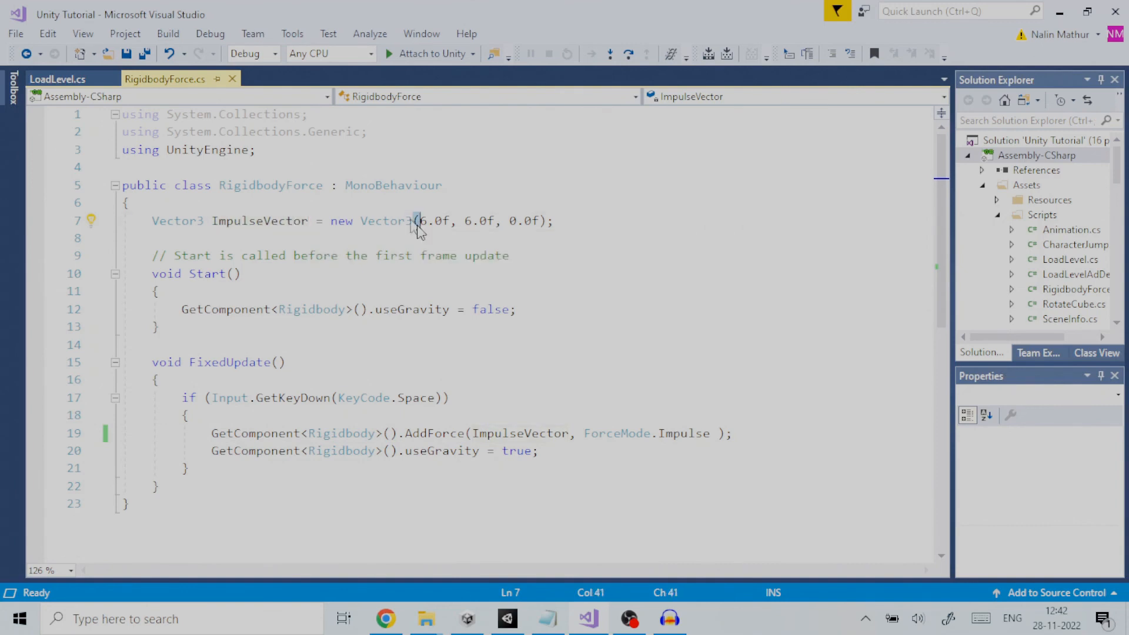
{"action": "left_click_drag", "start_coordinate": [416, 221], "coordinate": [533, 220]}
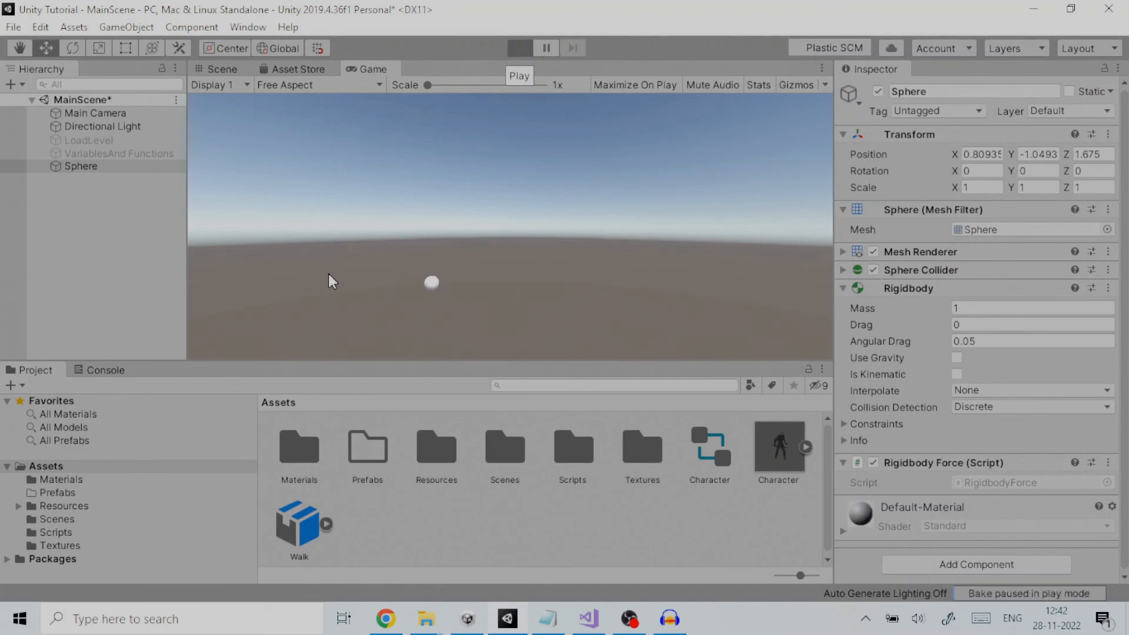
Start Play mode and click into the Game view.
{"action": "left_click", "coordinate": [519, 47]}
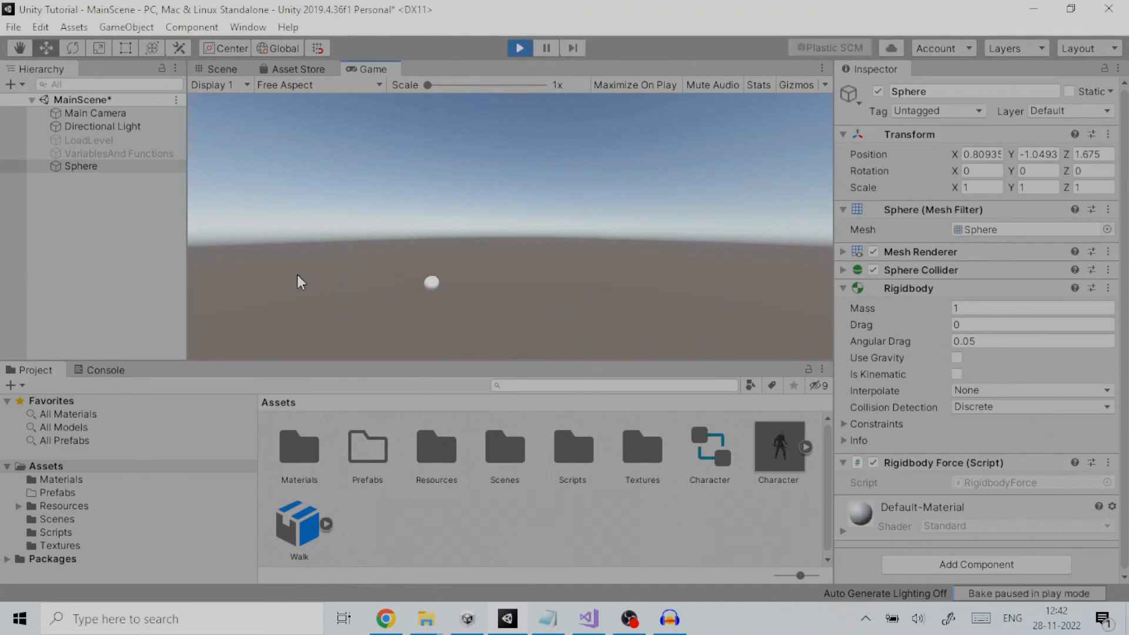
{"action": "left_click", "coordinate": [956, 358]}
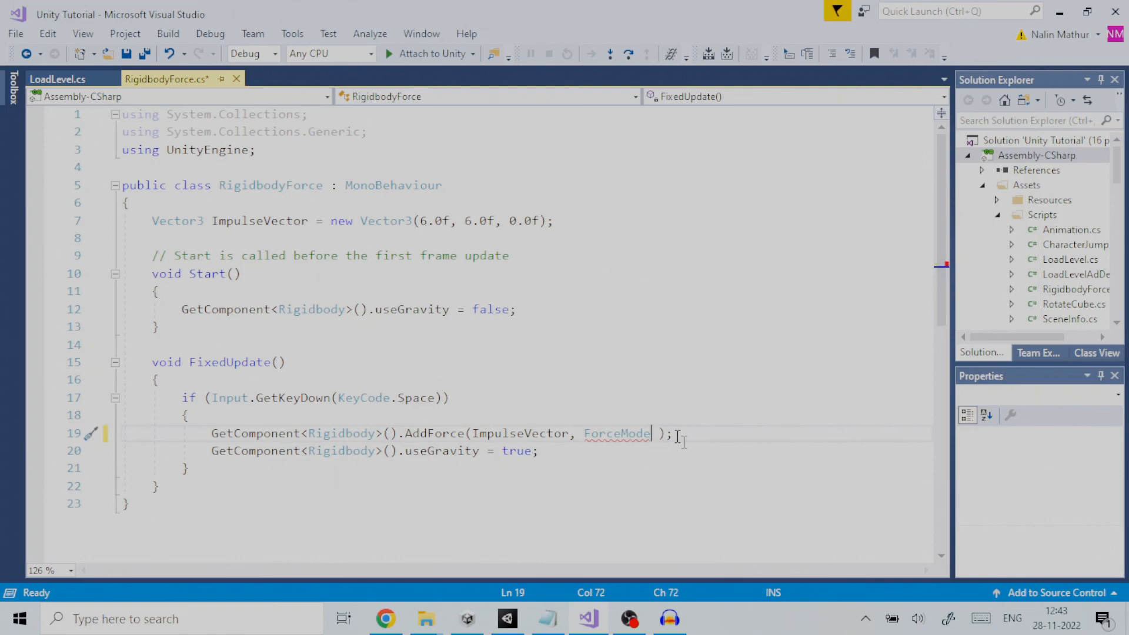
Review Acceleration, Force, Impulse and VelocityChange modes, keeping ForceMode.Impulse.
{"action": "type", "text": "."}
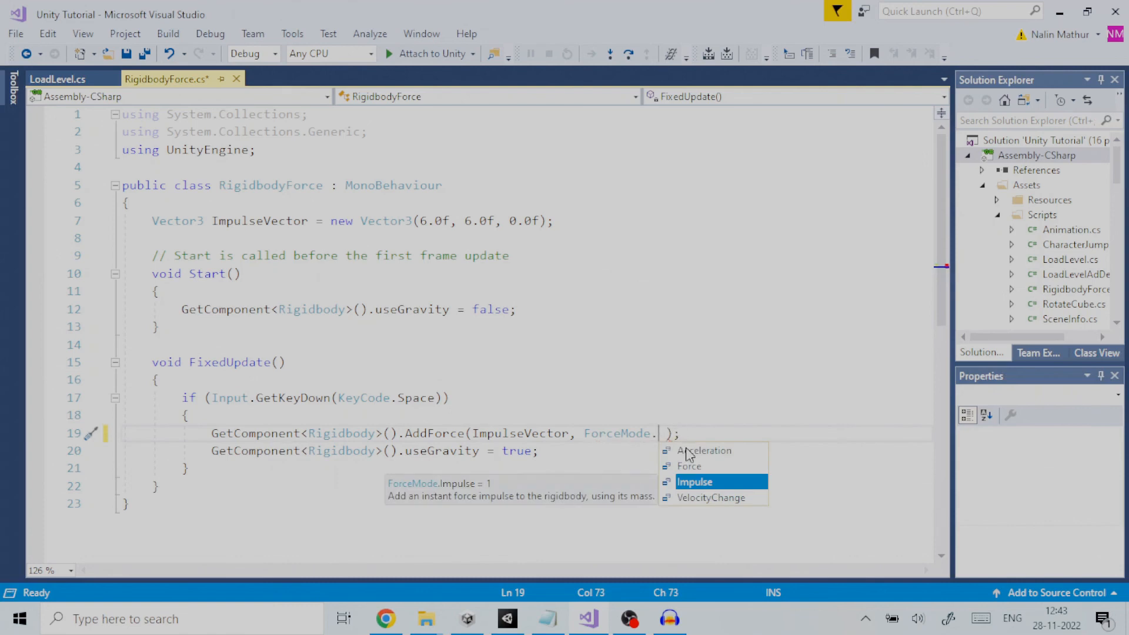
{"action": "mouse_move", "coordinate": [703, 450]}
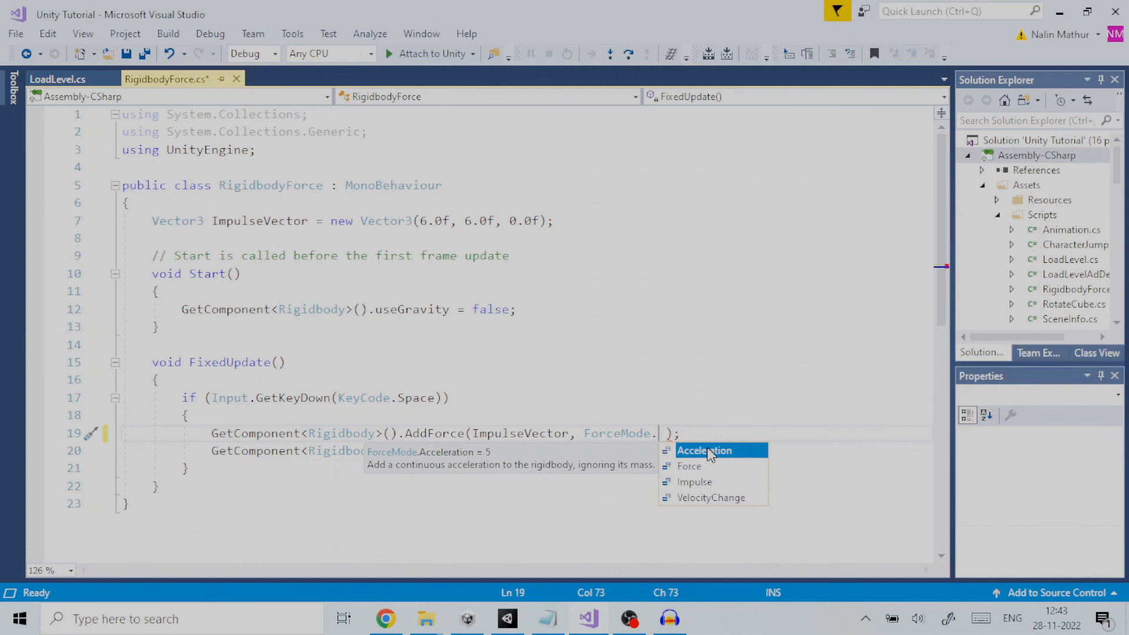
{"action": "mouse_move", "coordinate": [699, 478]}
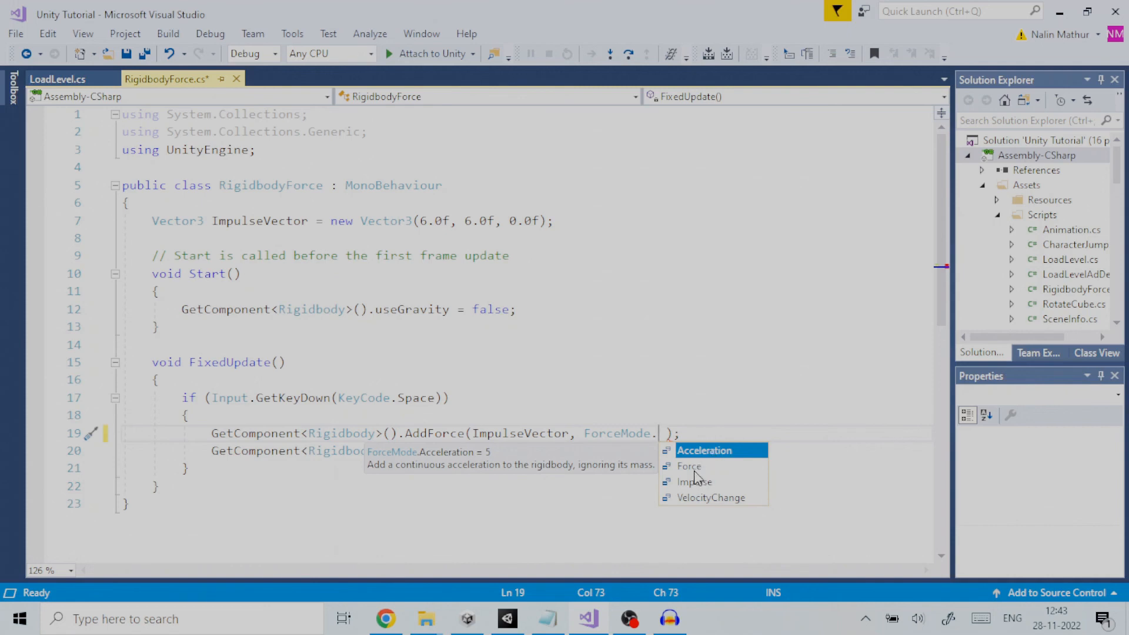
{"action": "mouse_move", "coordinate": [690, 466]}
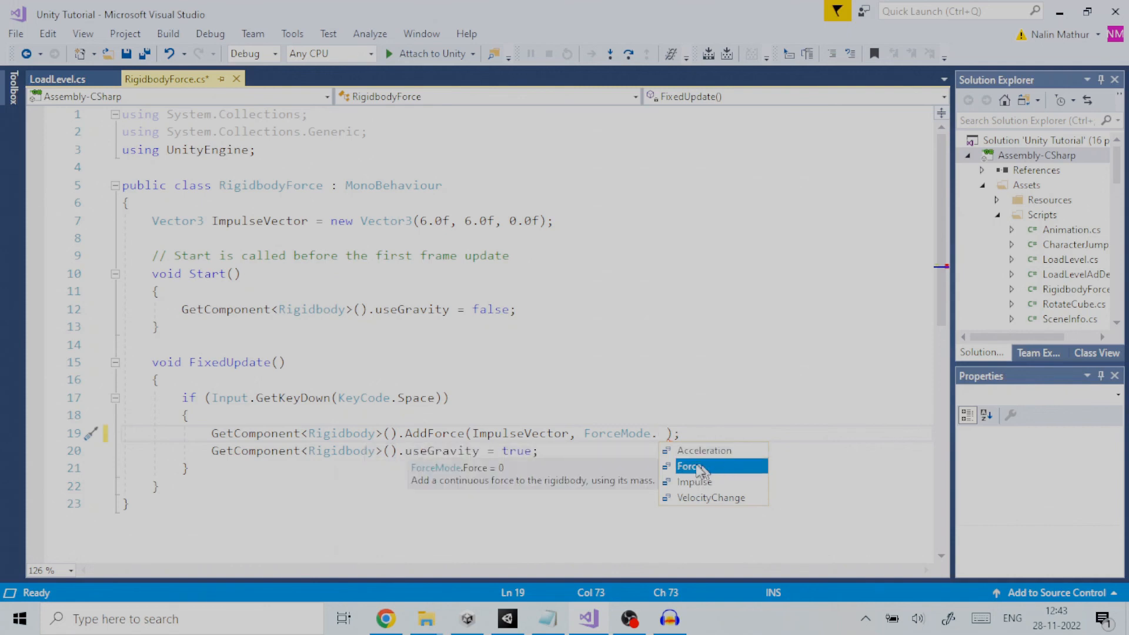
{"action": "mouse_move", "coordinate": [723, 468]}
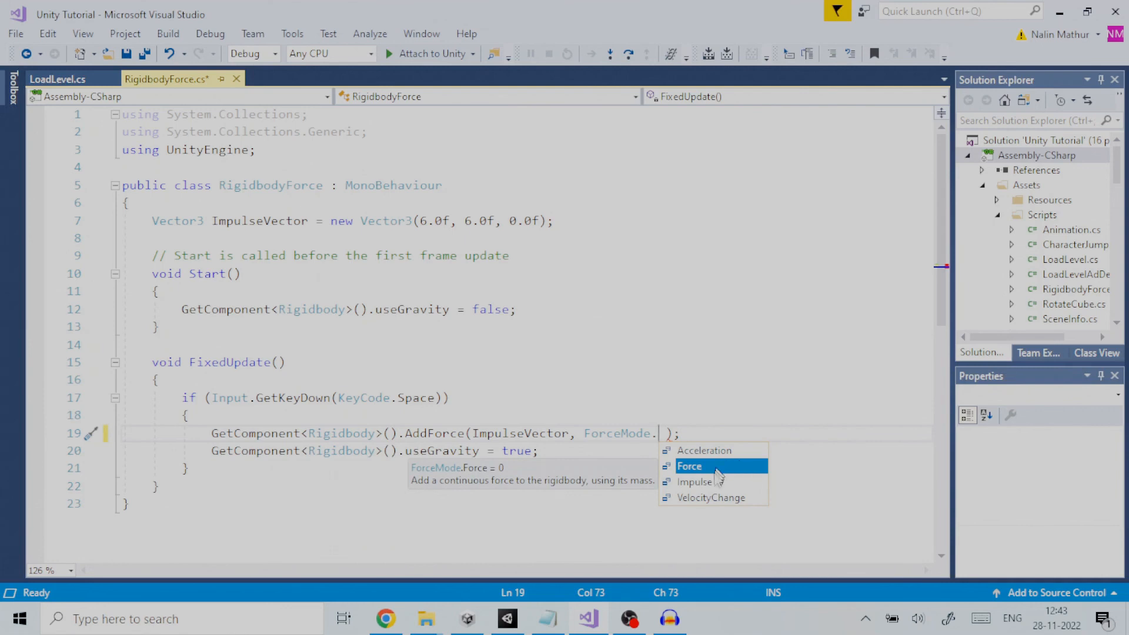
{"action": "mouse_move", "coordinate": [710, 498]}
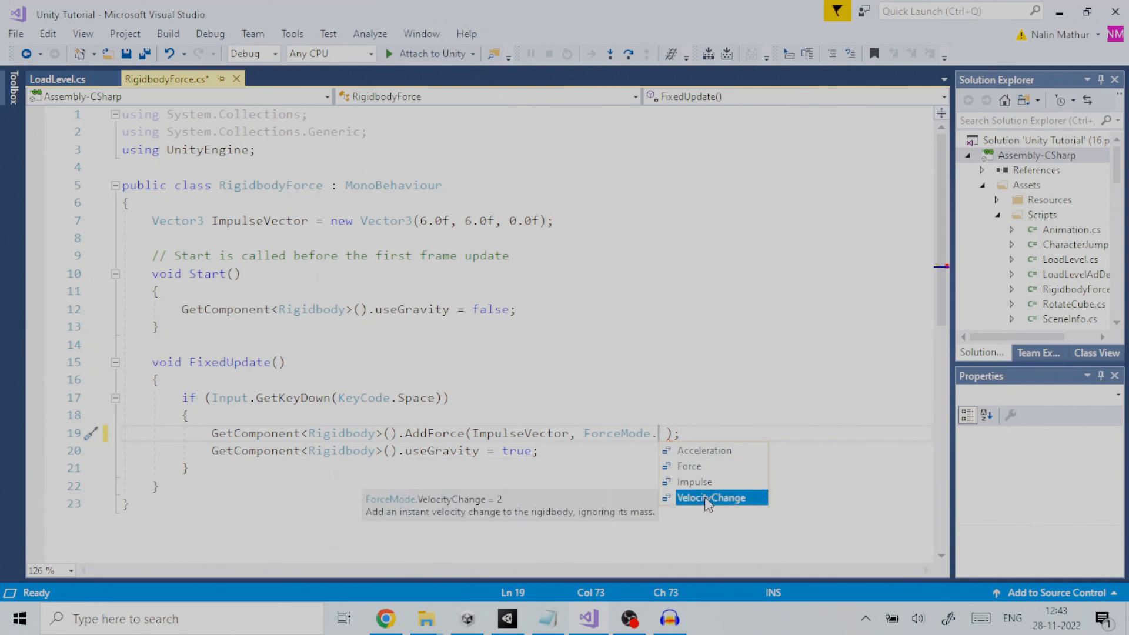
{"action": "mouse_move", "coordinate": [697, 503]}
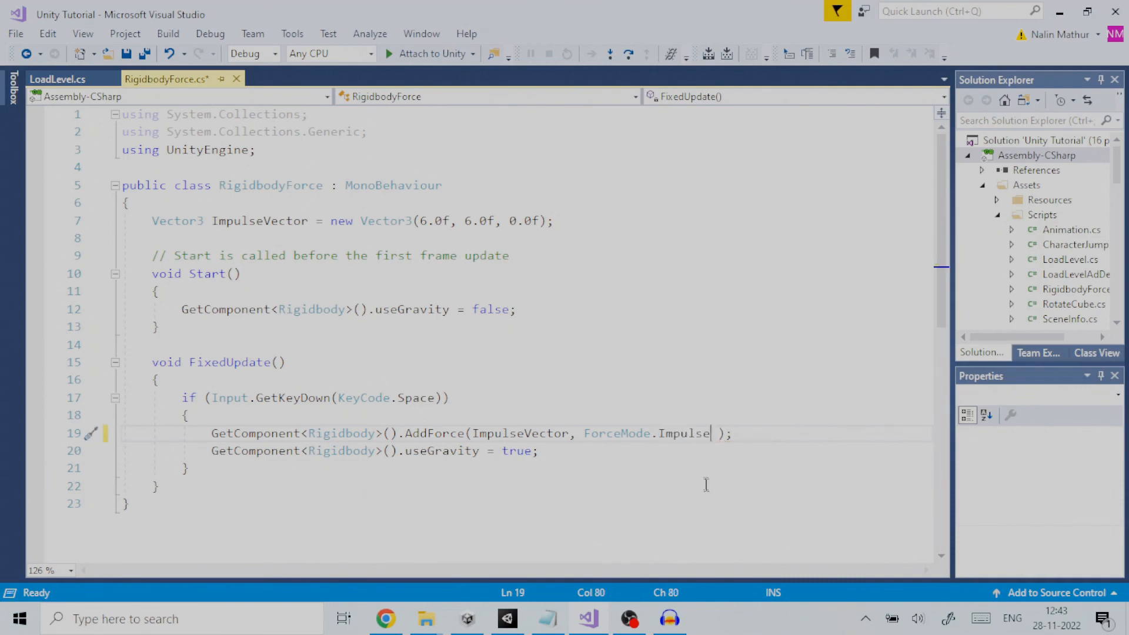
{"action": "double_click", "coordinate": [616, 433]}
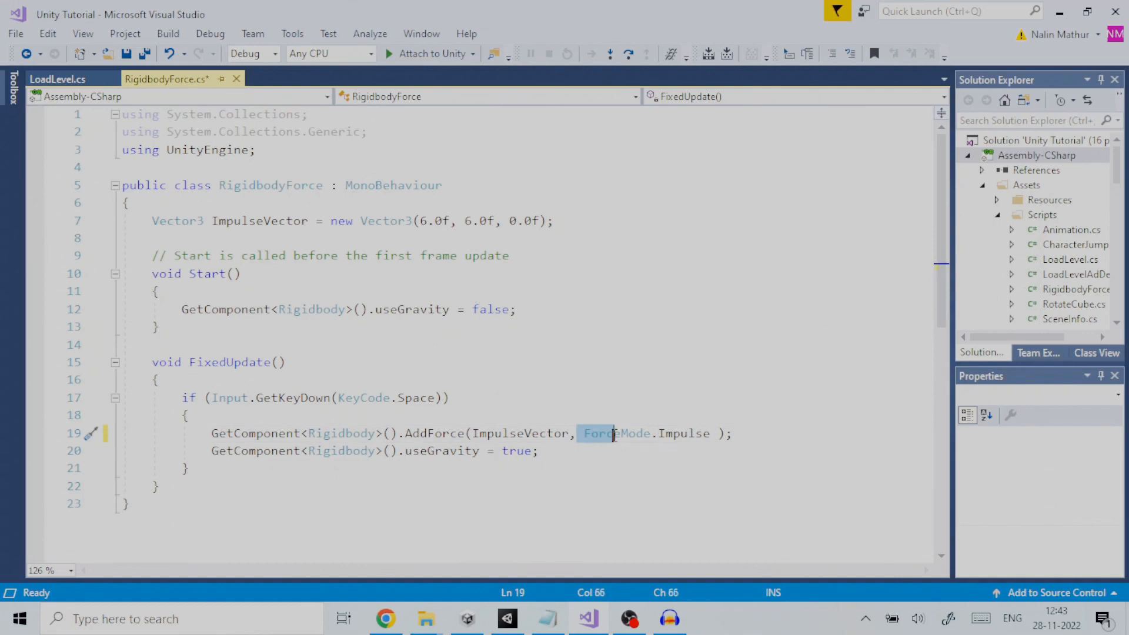